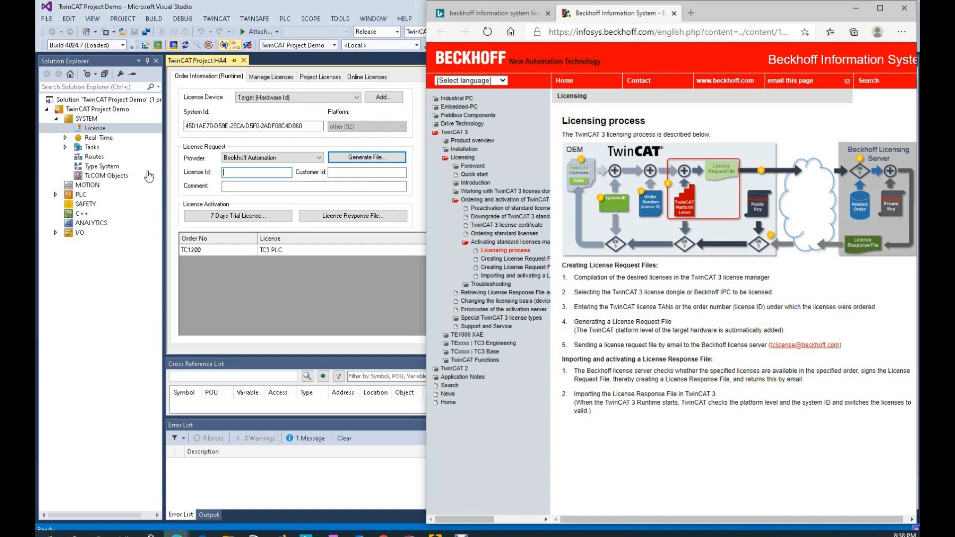
pyautogui.moveTo(120, 207)
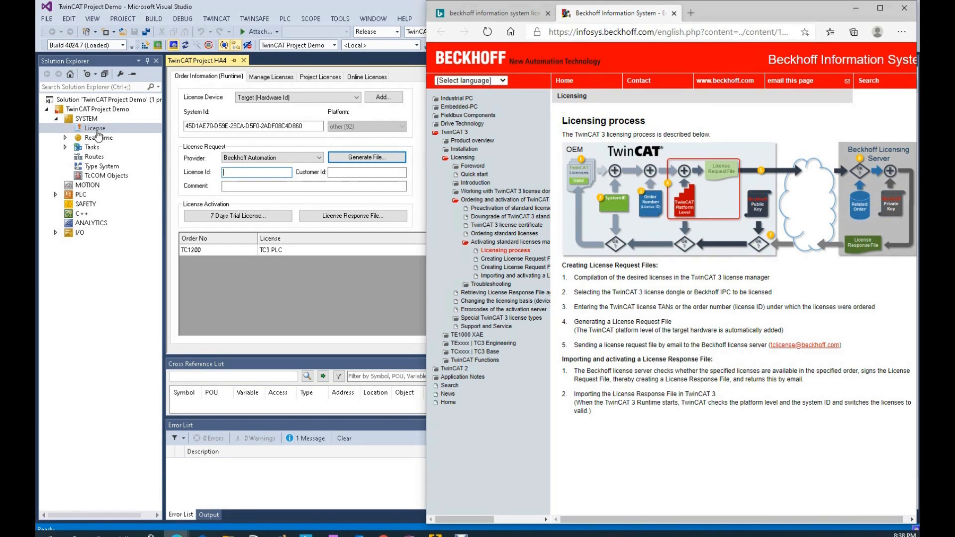
# Expand the PLC node in Solution Explorer to reveal the StandardPLC project and instance.
pyautogui.click(904, 8)
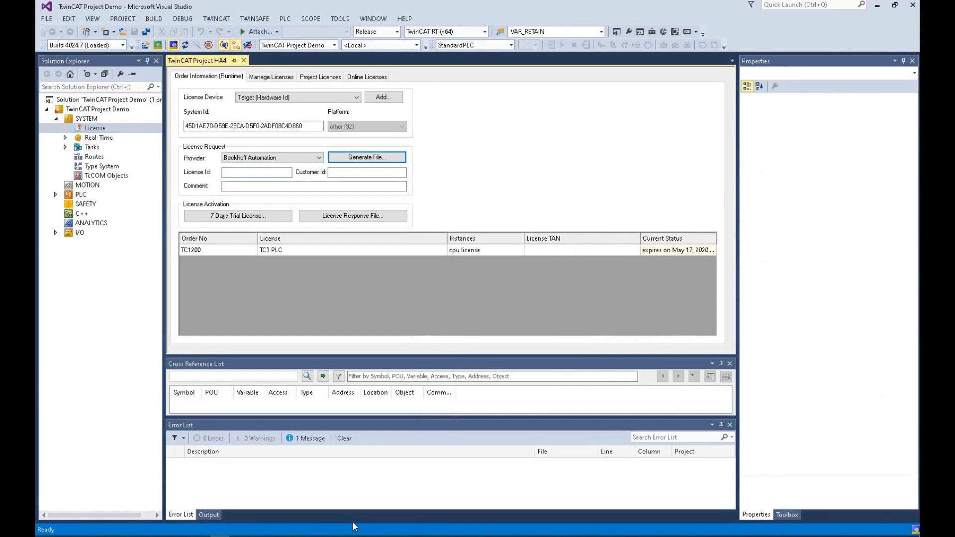
pyautogui.moveTo(527, 271)
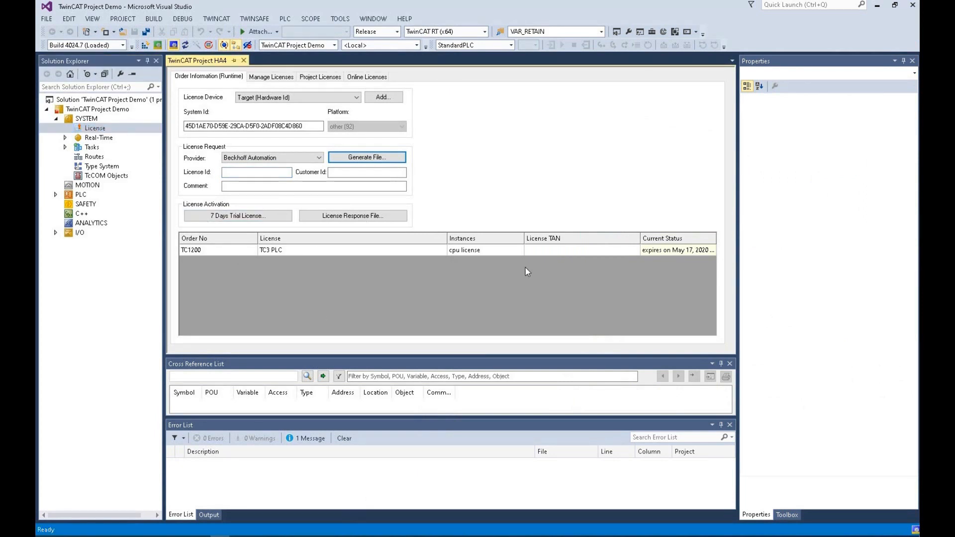
pyautogui.moveTo(484, 262)
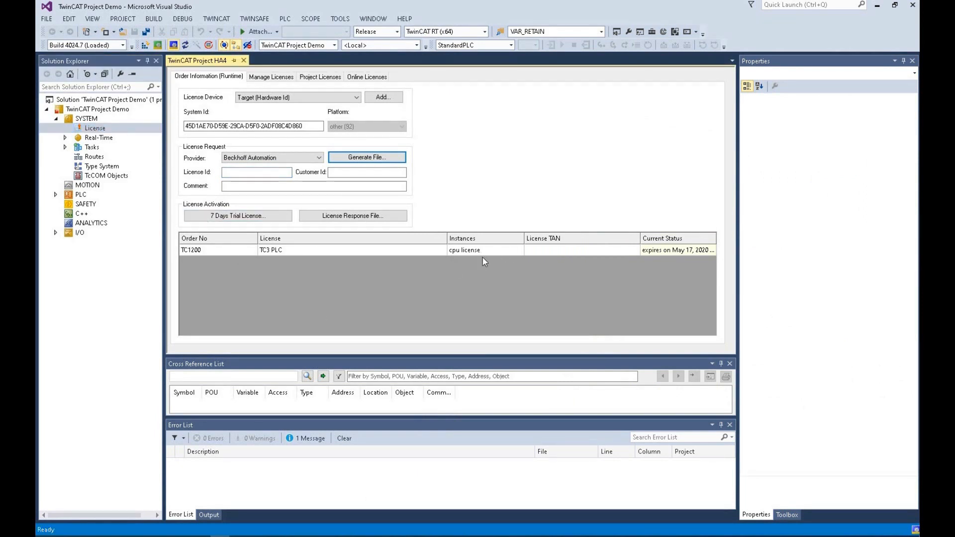
pyautogui.moveTo(401, 269)
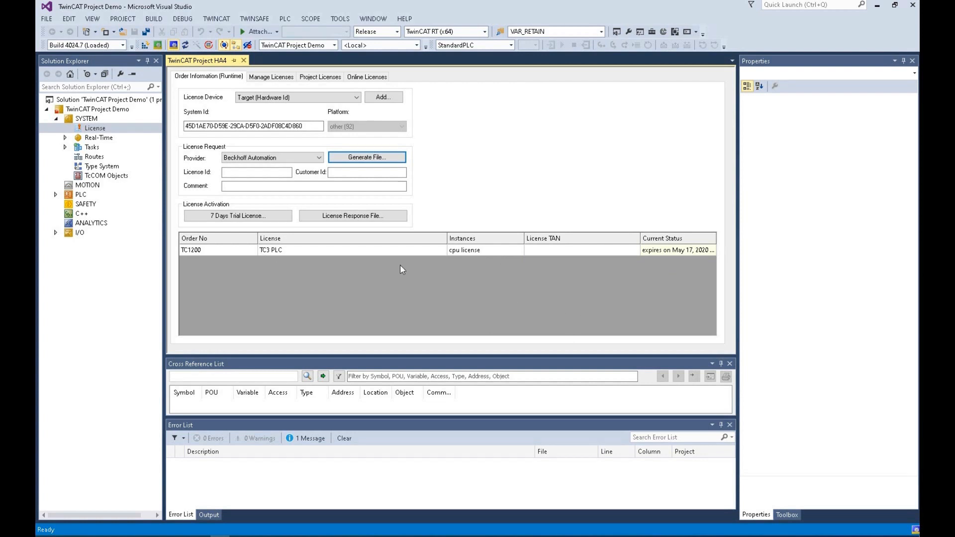
pyautogui.moveTo(57, 200)
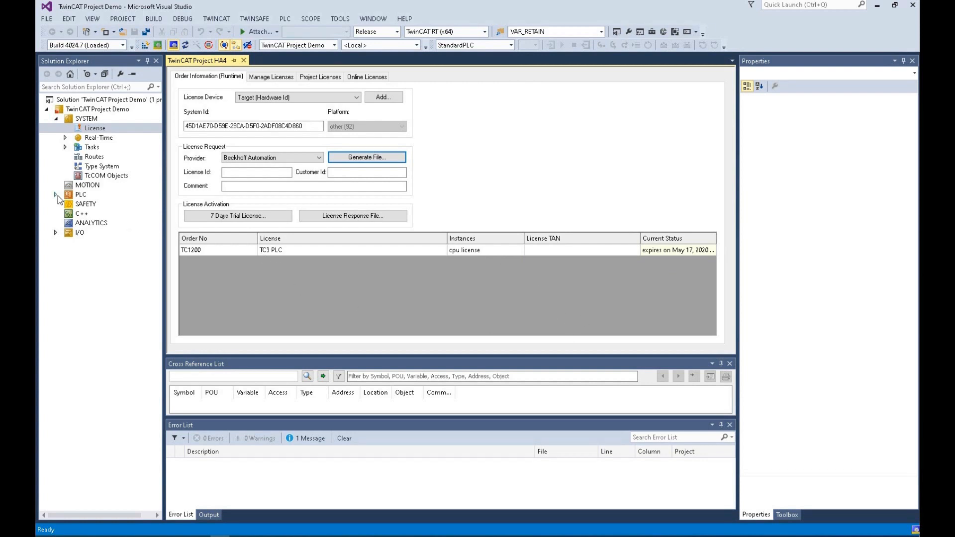
pyautogui.click(56, 194)
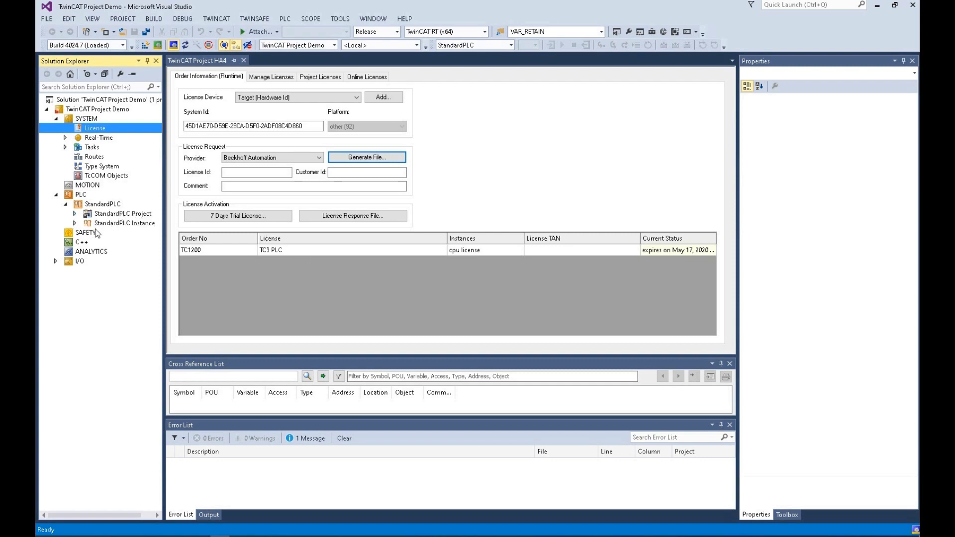
pyautogui.moveTo(193, 257)
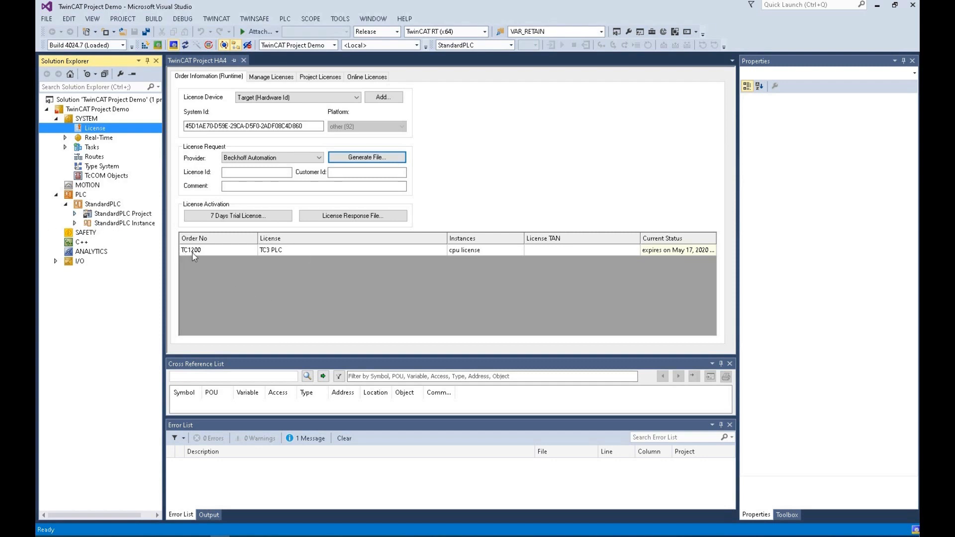
pyautogui.moveTo(503, 264)
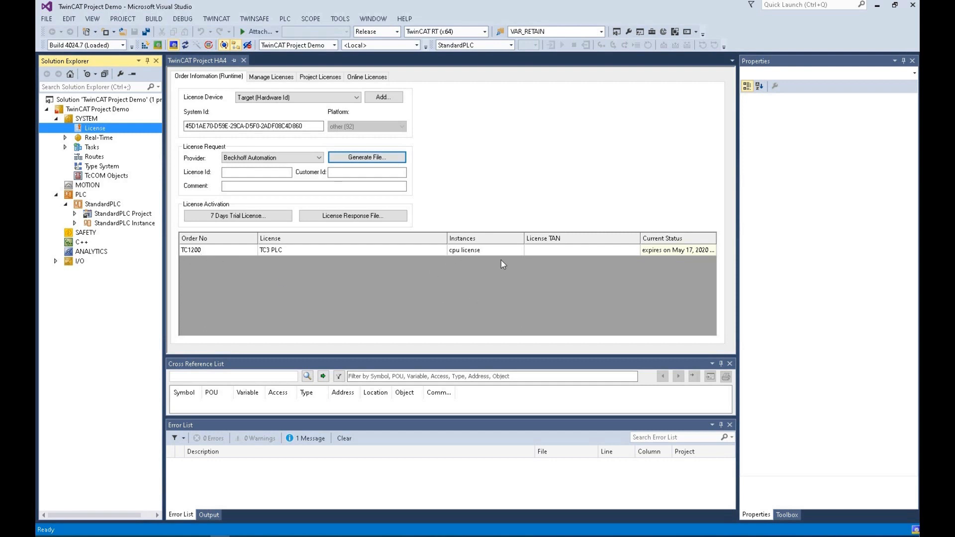
pyautogui.moveTo(208, 228)
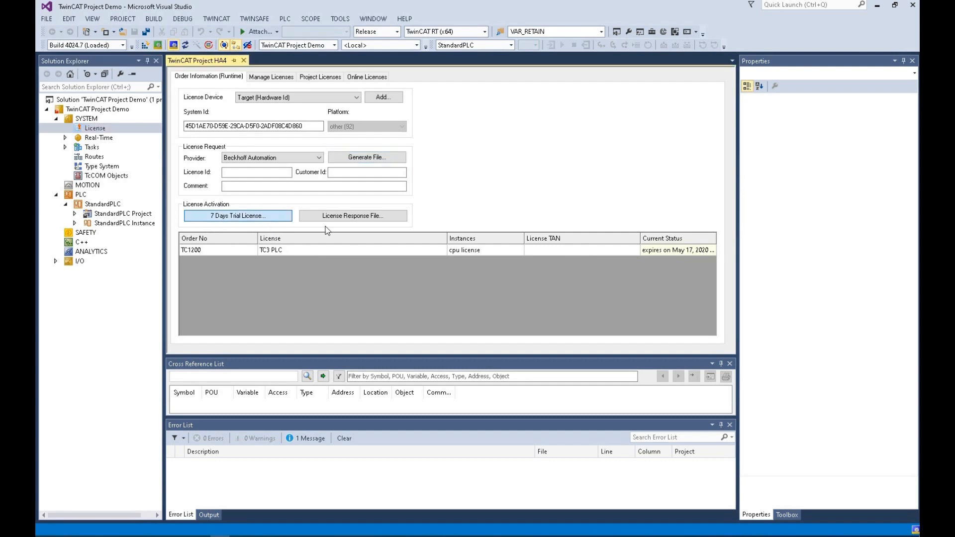
pyautogui.click(238, 215)
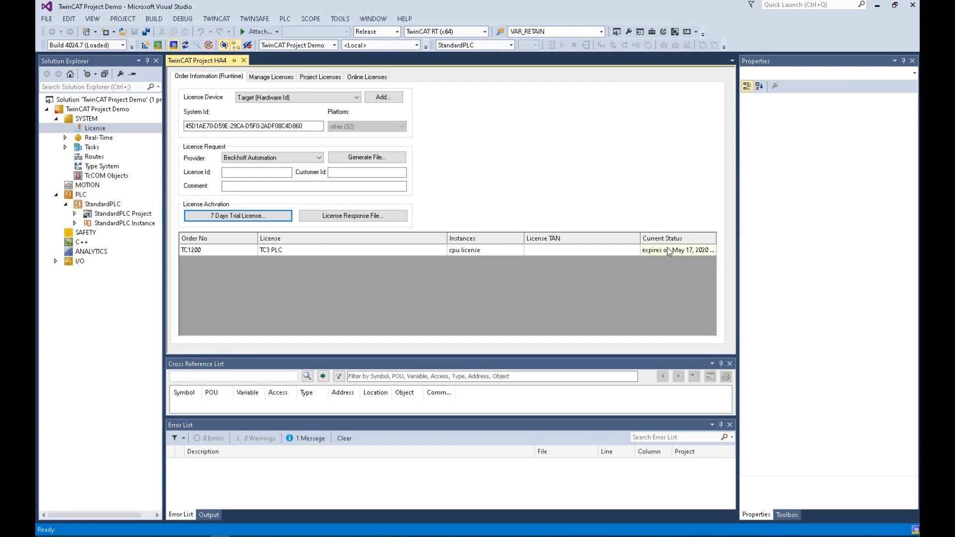
pyautogui.moveTo(644, 281)
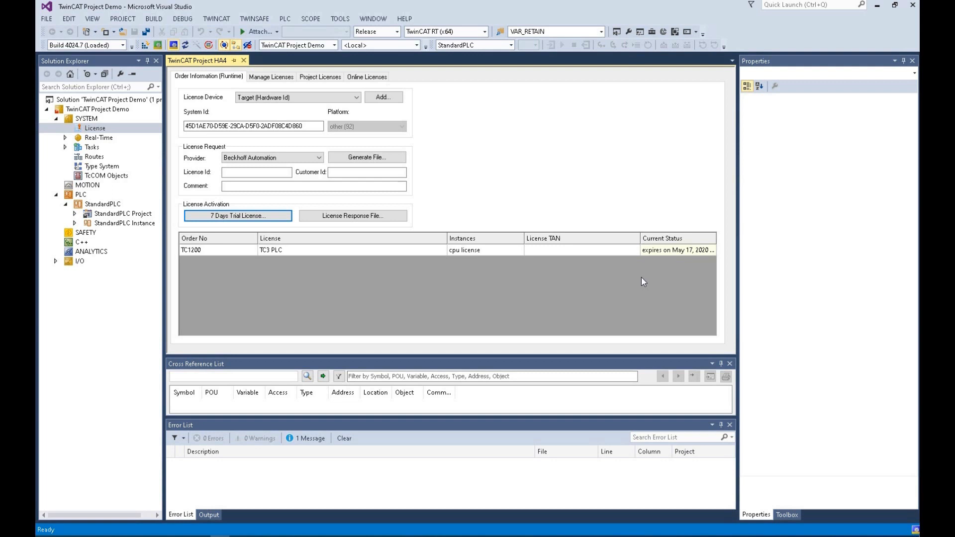
pyautogui.moveTo(640, 282)
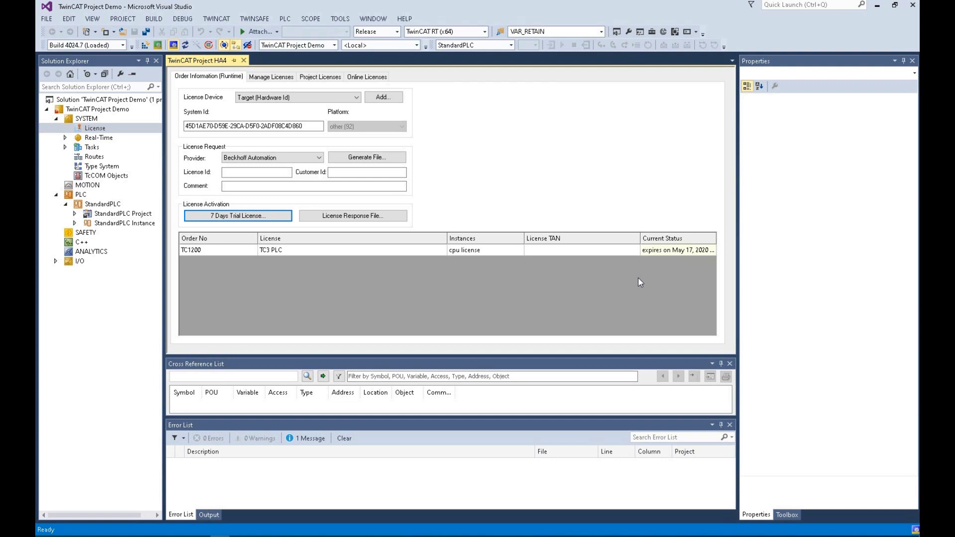
pyautogui.moveTo(561, 315)
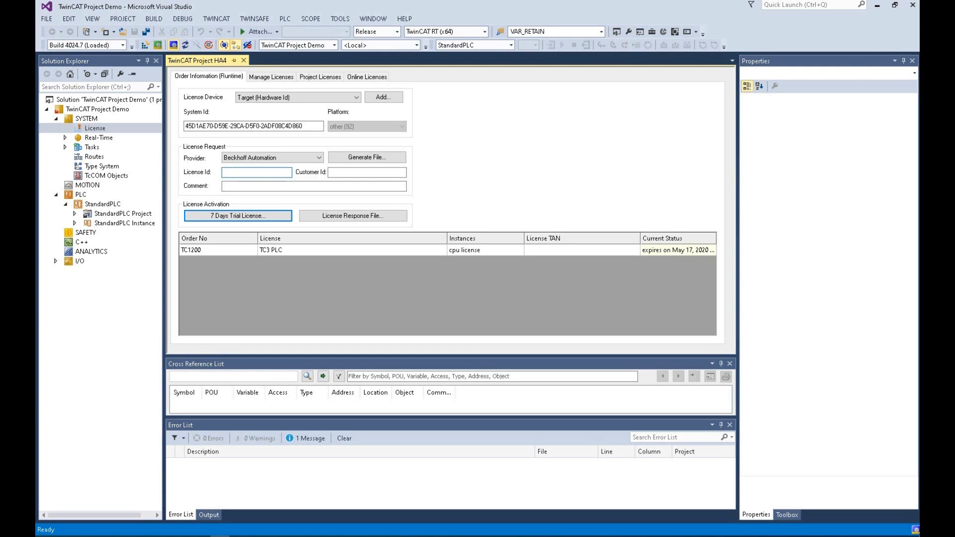
pyautogui.write('123')
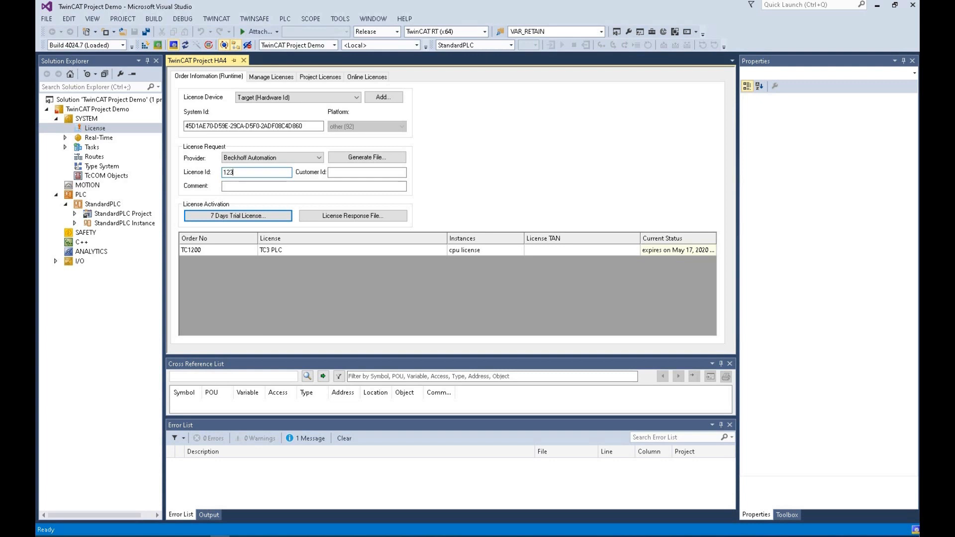
pyautogui.write('45678')
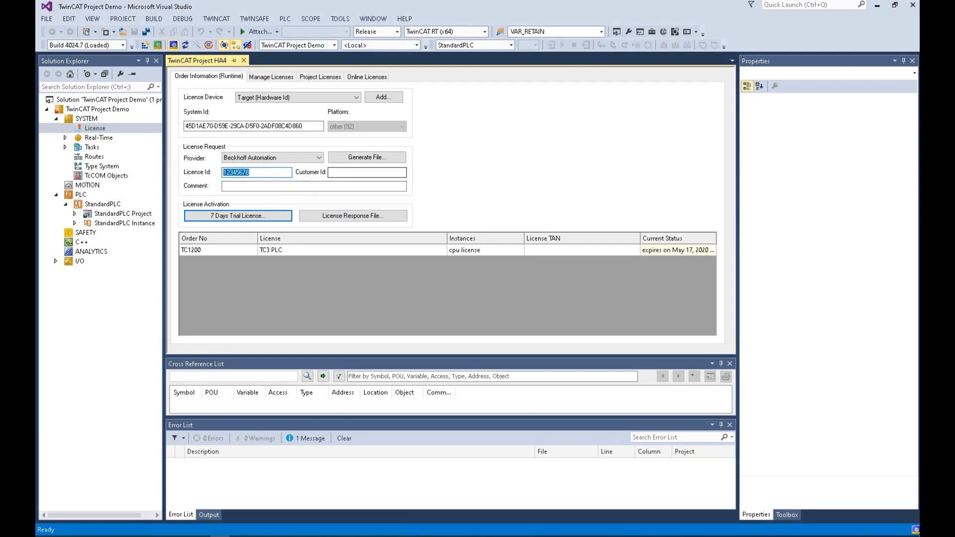
pyautogui.click(366, 173)
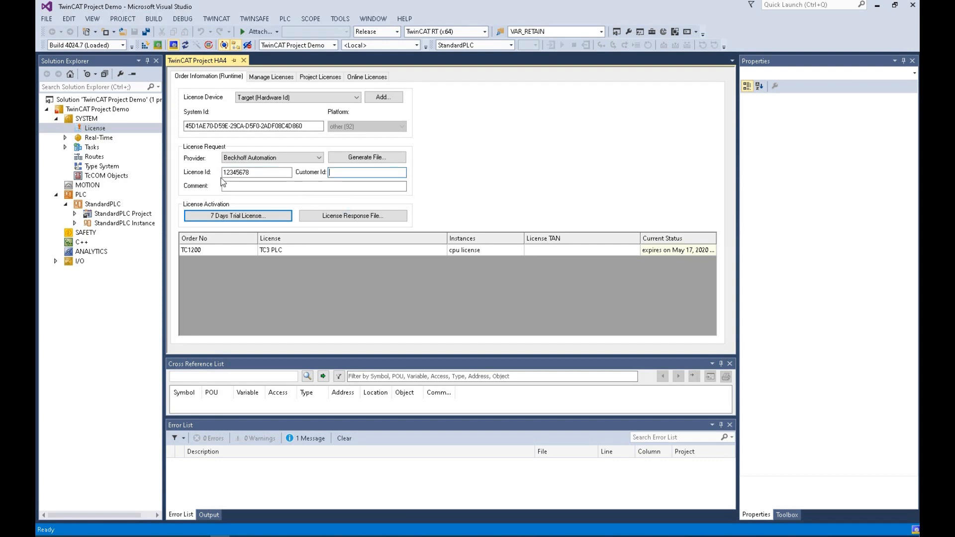
pyautogui.write('12345')
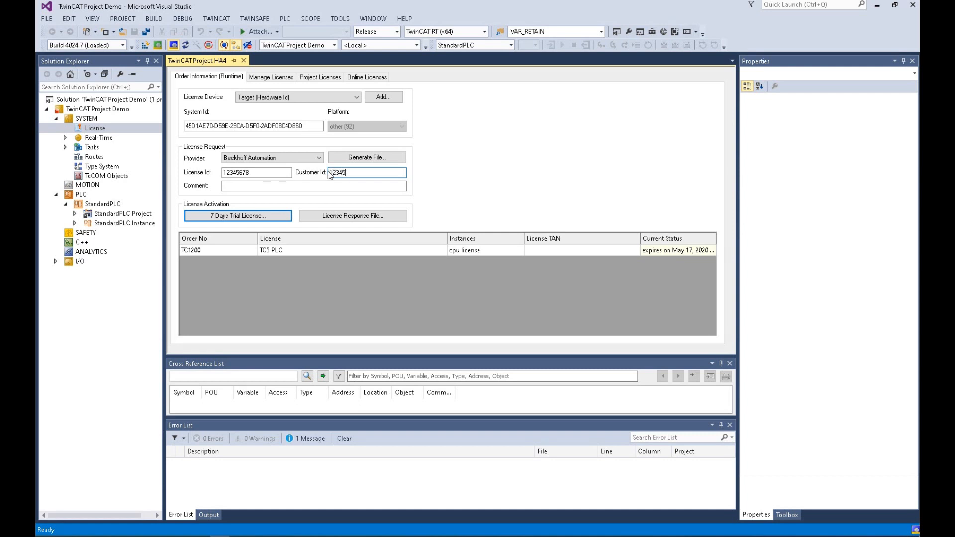
pyautogui.write('678')
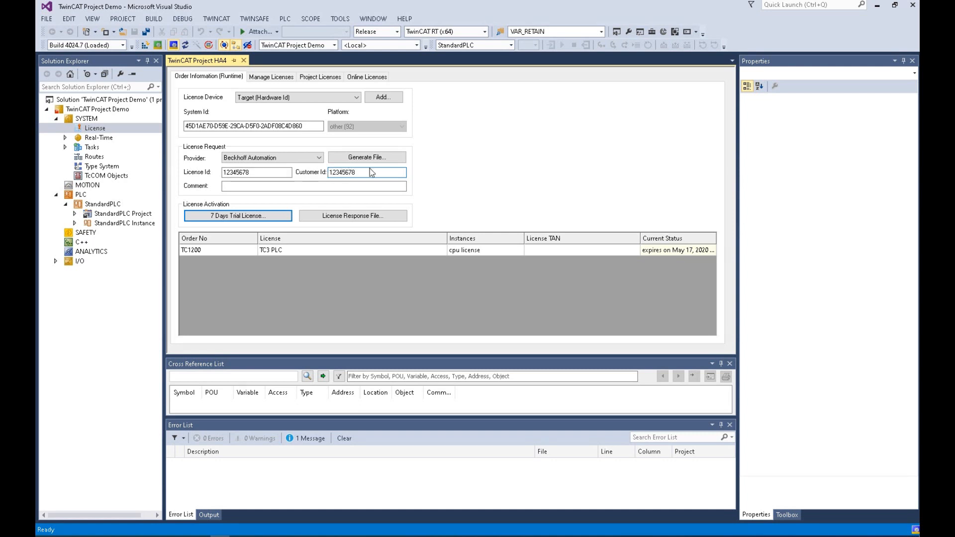
pyautogui.click(366, 157)
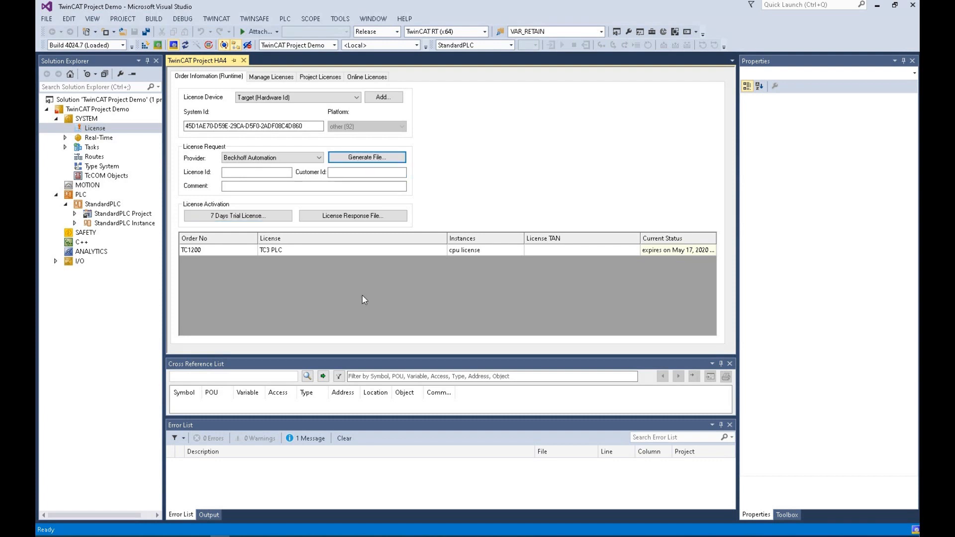
pyautogui.moveTo(366, 291)
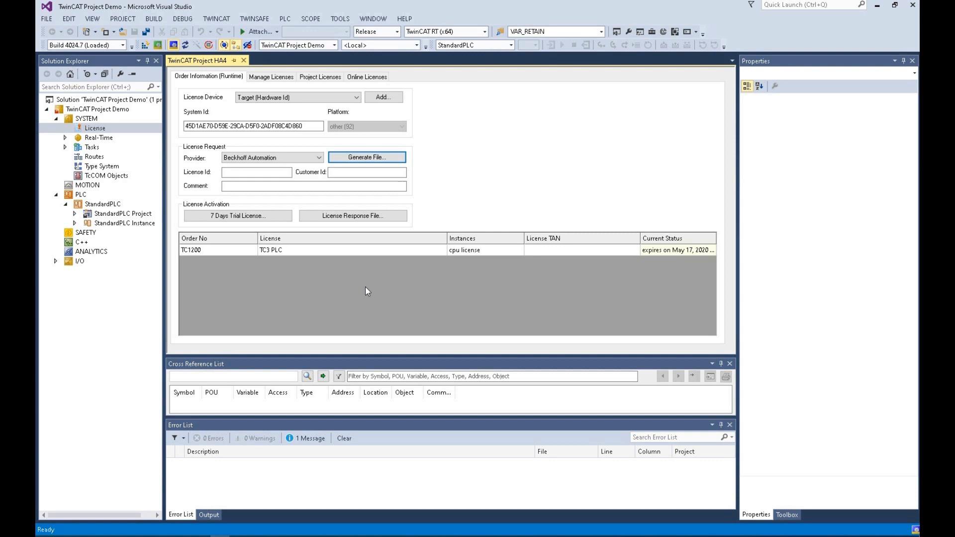
pyautogui.moveTo(99, 167)
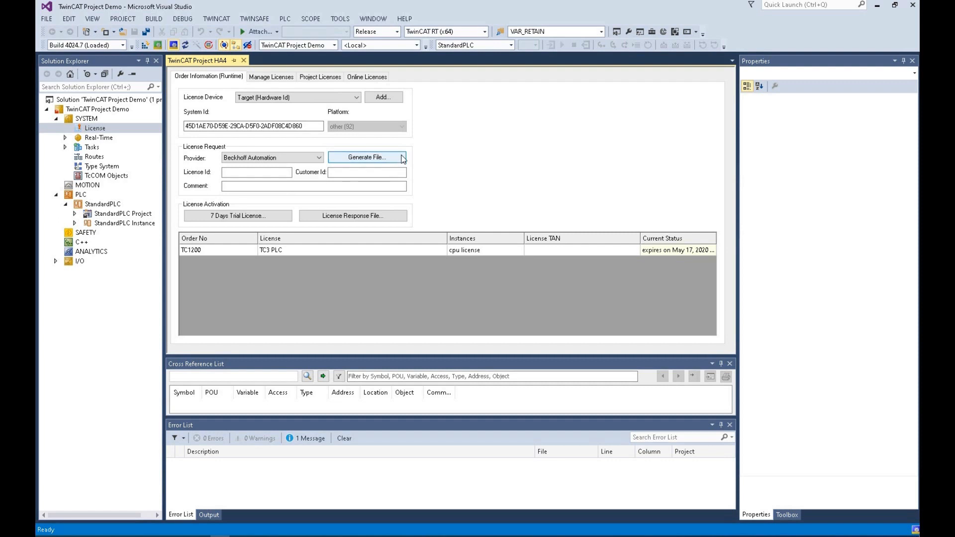
pyautogui.click(417, 44)
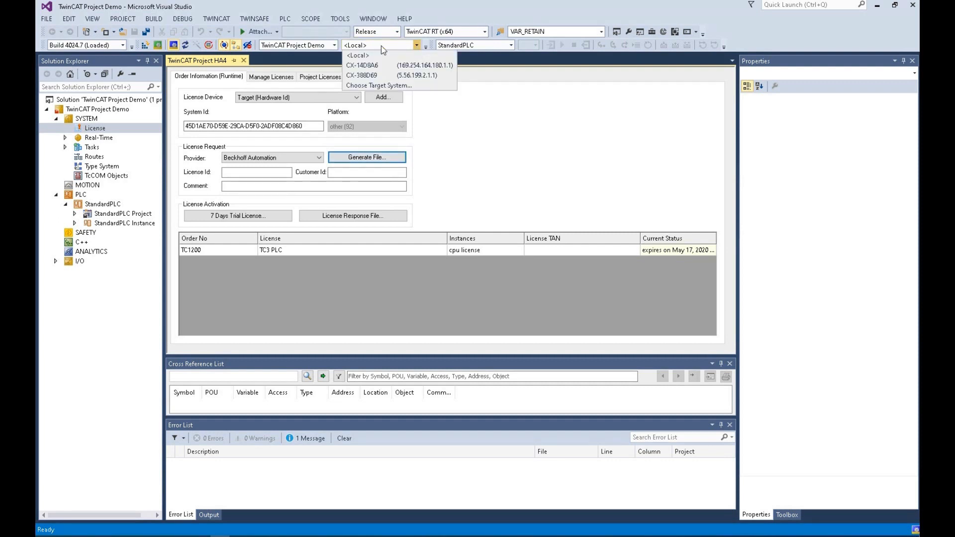
pyautogui.click(358, 56)
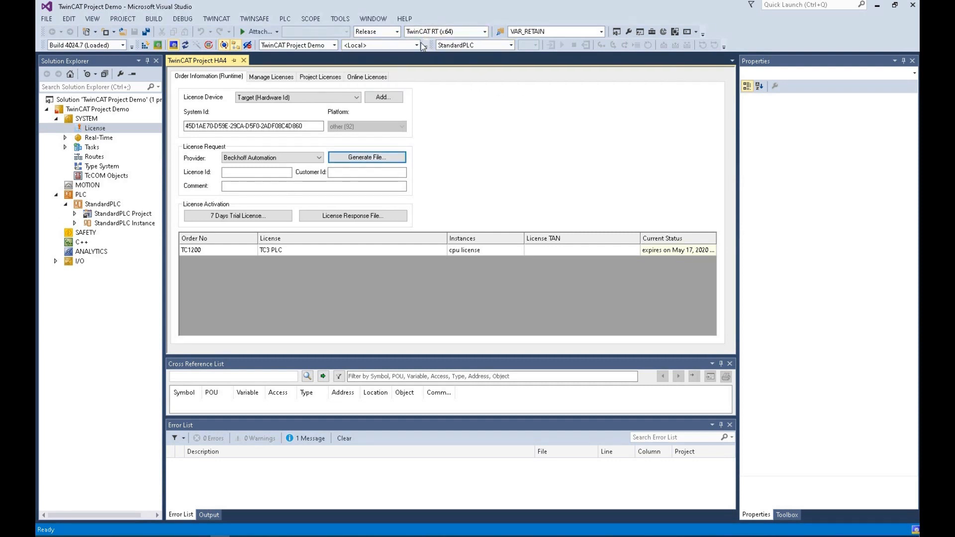
pyautogui.click(417, 44)
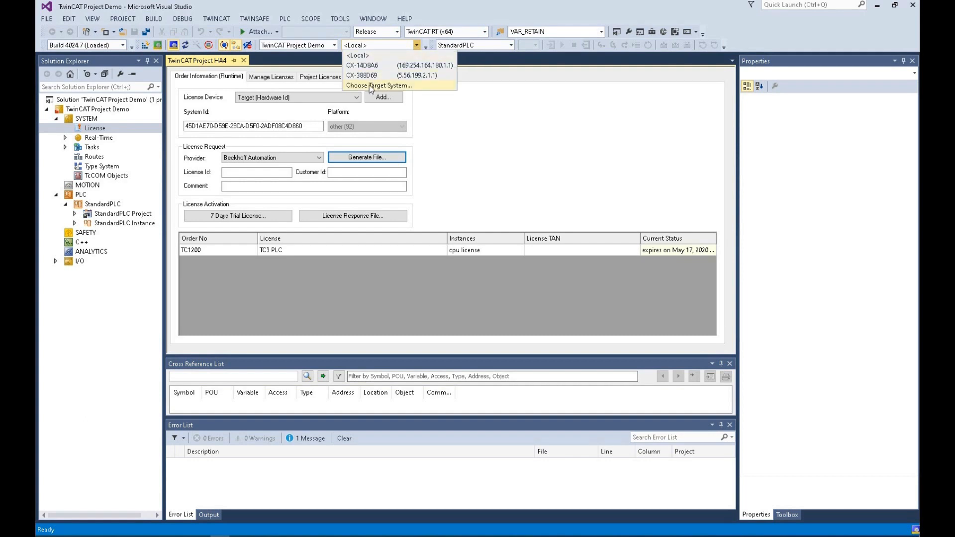
pyautogui.moveTo(388, 92)
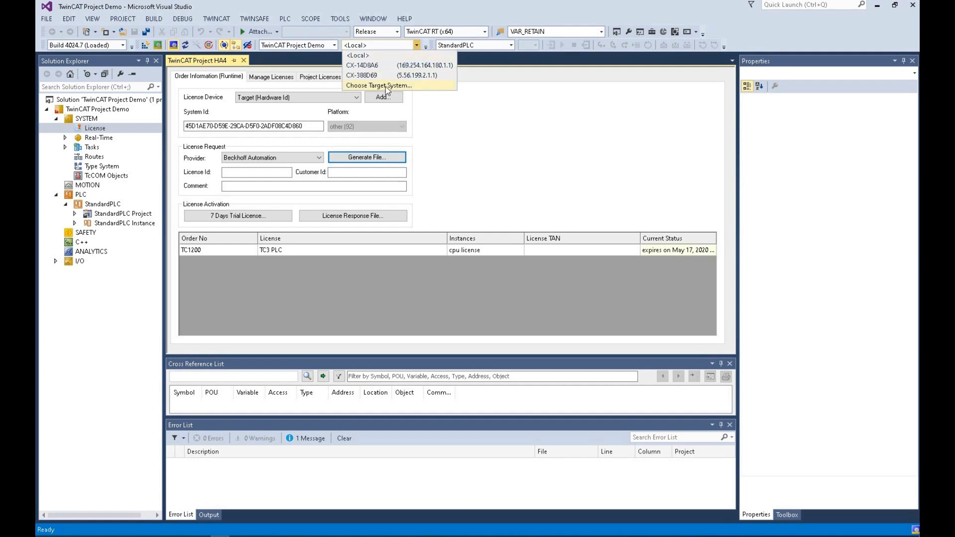
pyautogui.moveTo(582, 131)
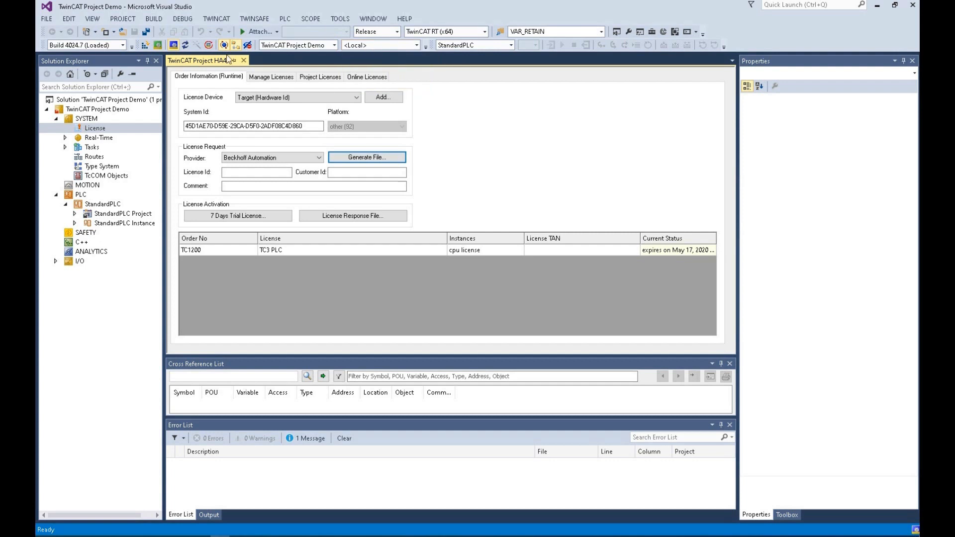
pyautogui.moveTo(173, 45)
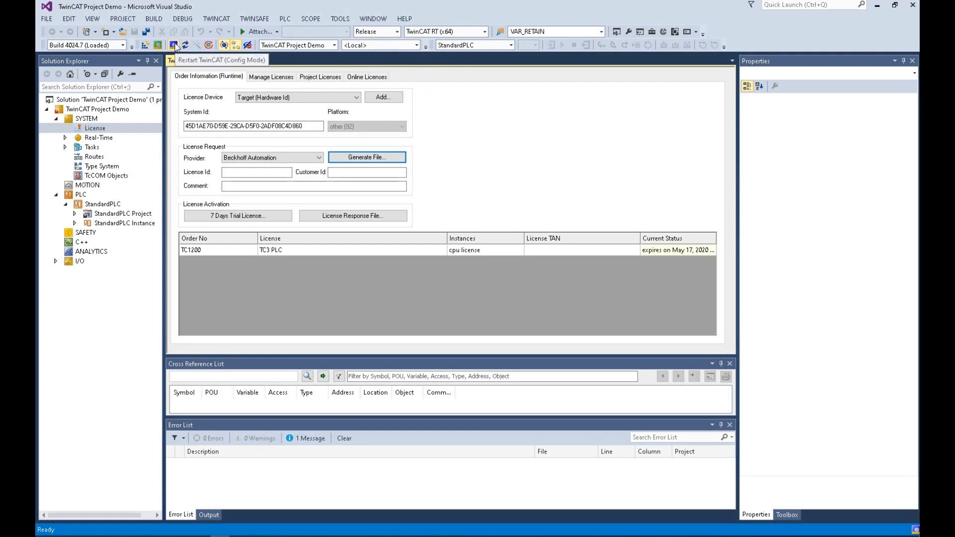
pyautogui.moveTo(157, 45)
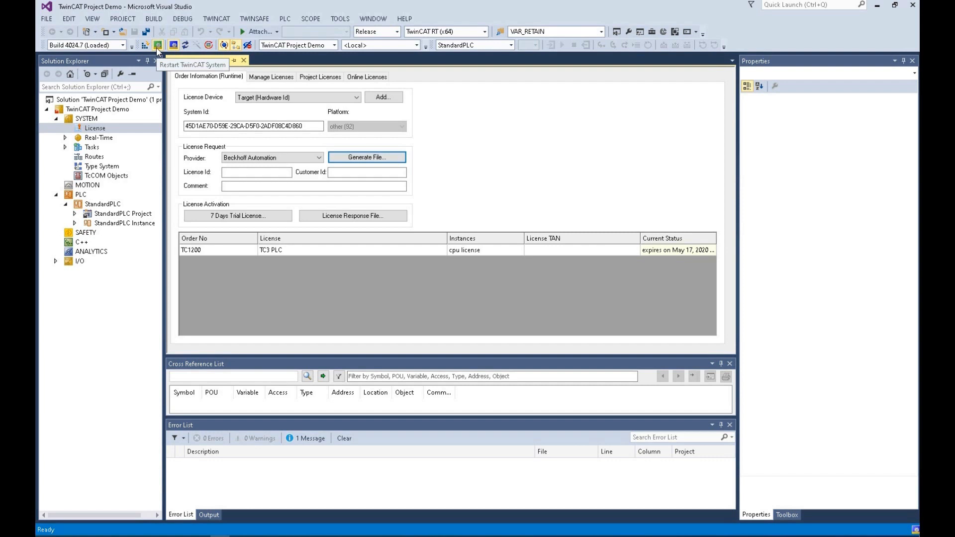
pyautogui.click(157, 45)
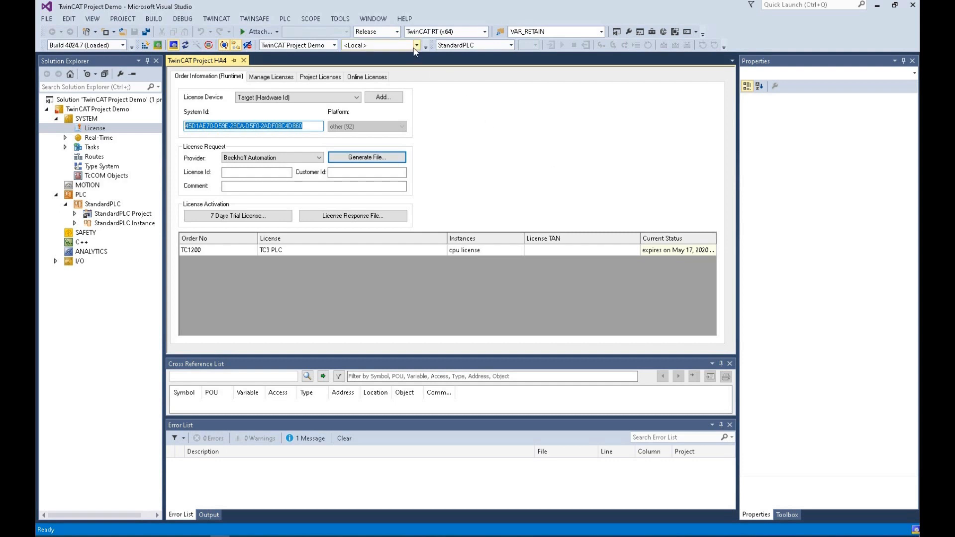
pyautogui.moveTo(367, 157)
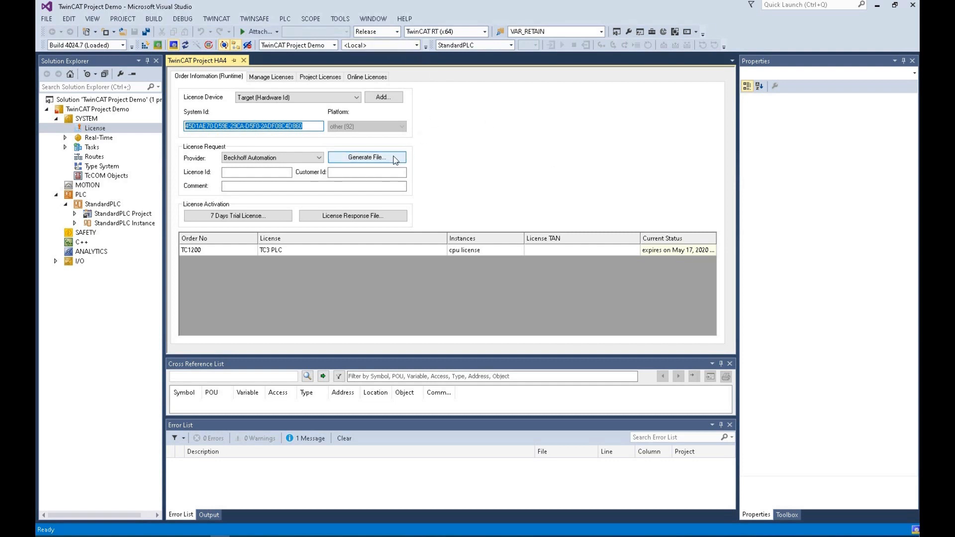
pyautogui.moveTo(416, 44)
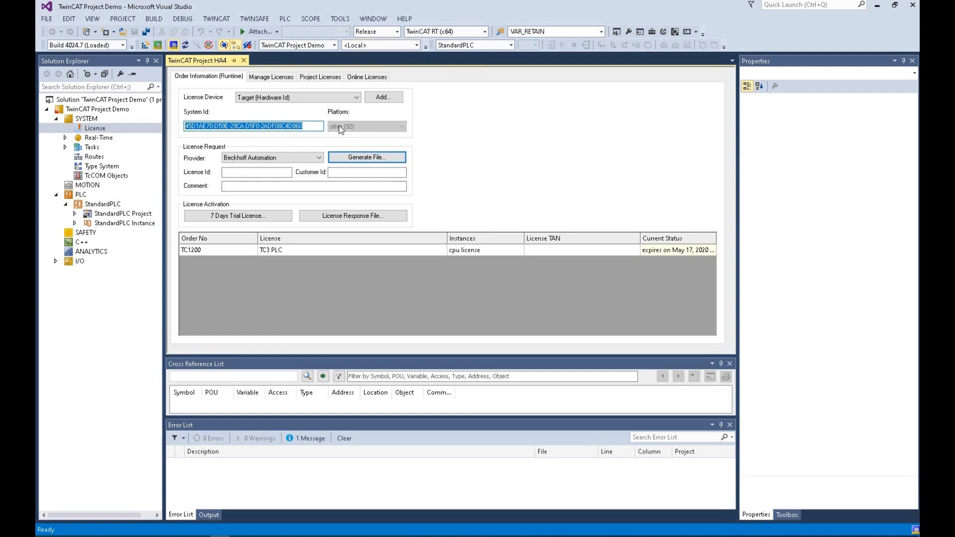
pyautogui.write('12345678')
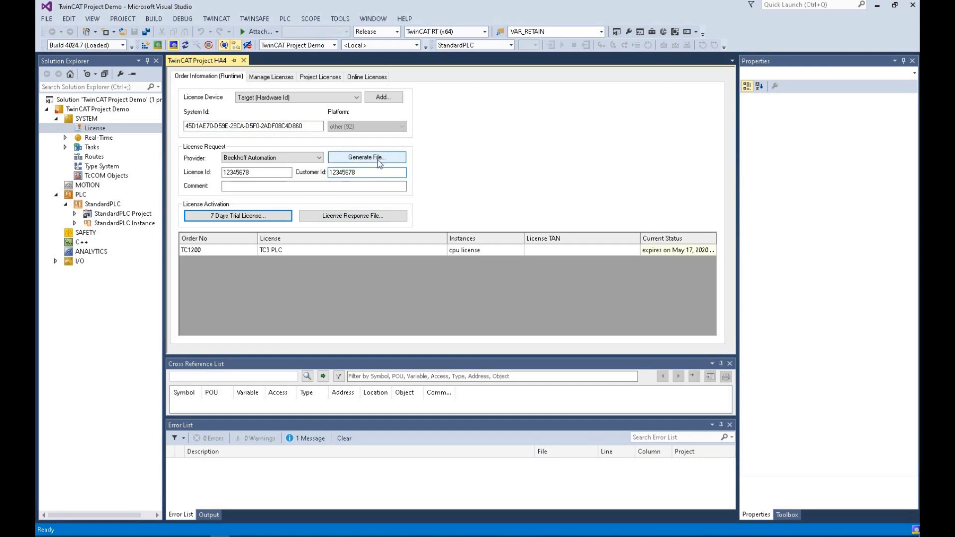
pyautogui.tripleClick(366, 171)
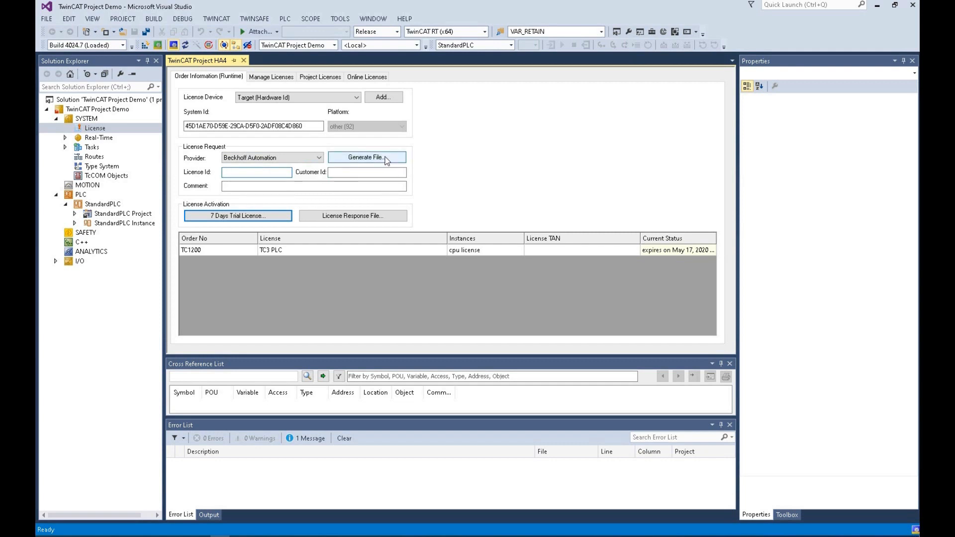
pyautogui.click(366, 157)
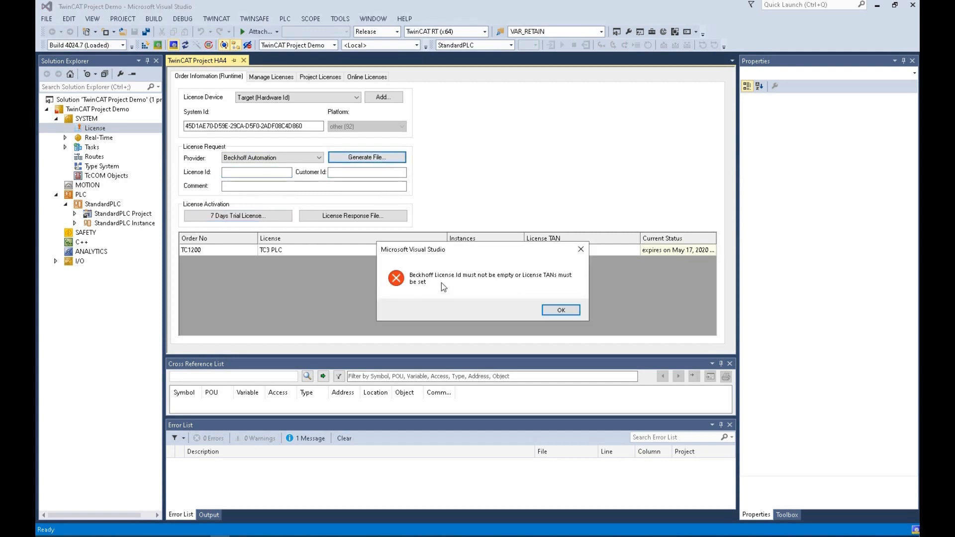
pyautogui.moveTo(472, 287)
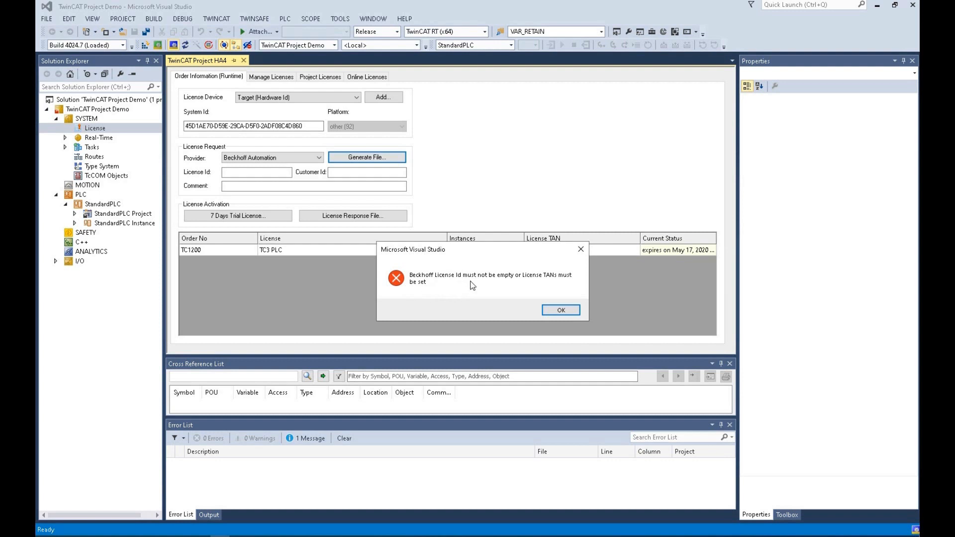
pyautogui.moveTo(522, 283)
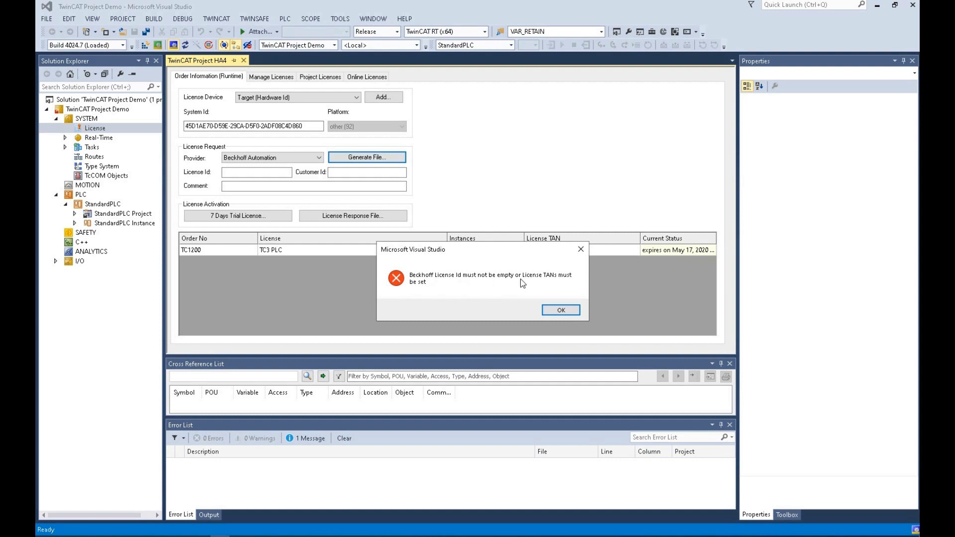
pyautogui.moveTo(458, 296)
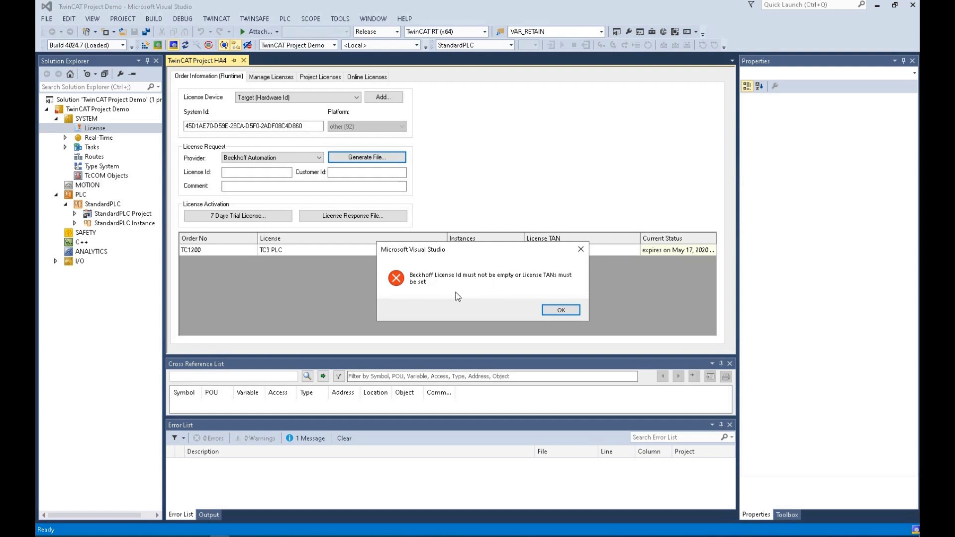
pyautogui.click(559, 310)
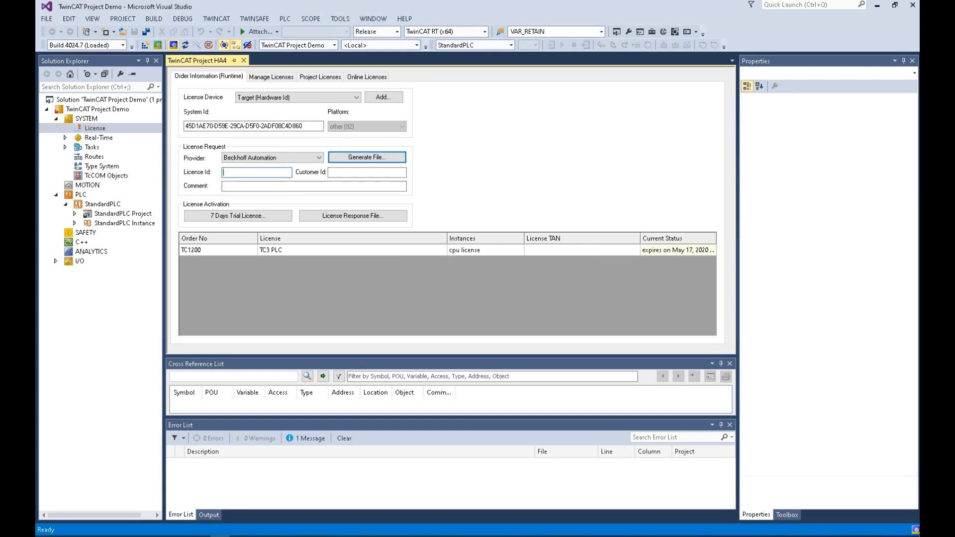
pyautogui.write('12345678')
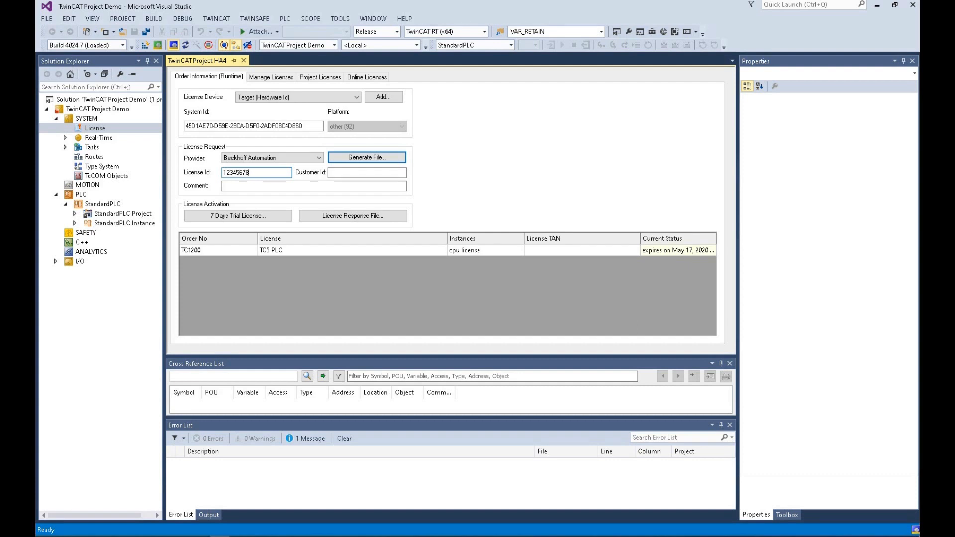
pyautogui.write('1')
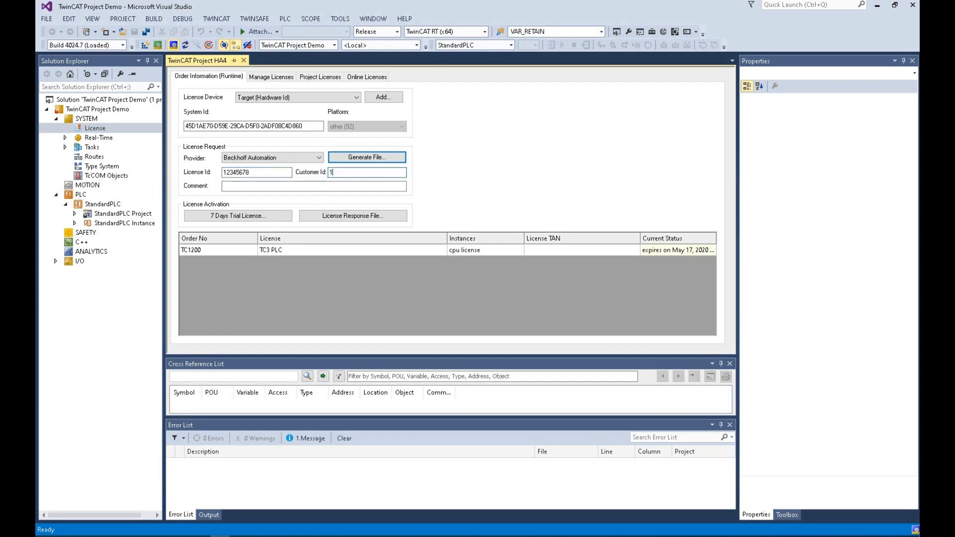
pyautogui.write('2345678')
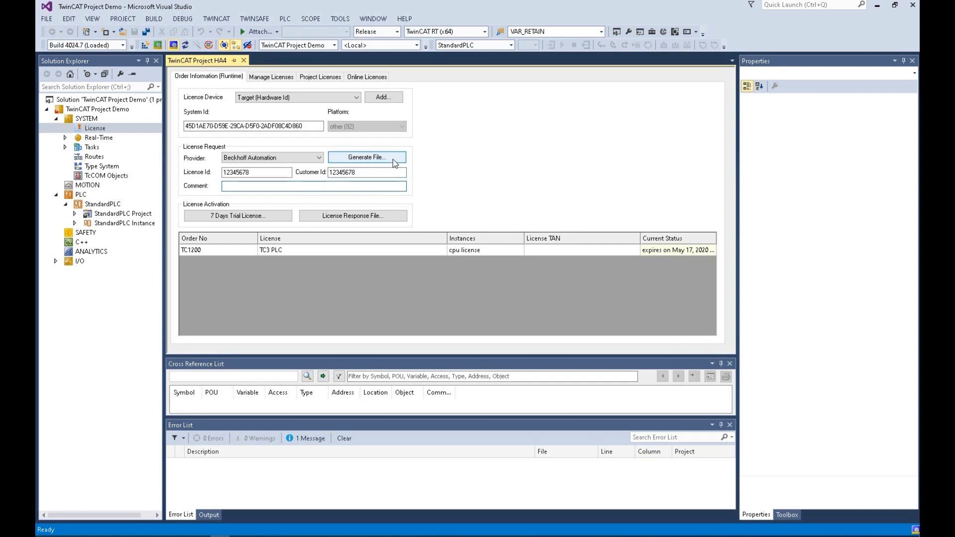
# Save the license request file to Desktop\License and attempt emailing it to Beckhoff.
pyautogui.click(366, 157)
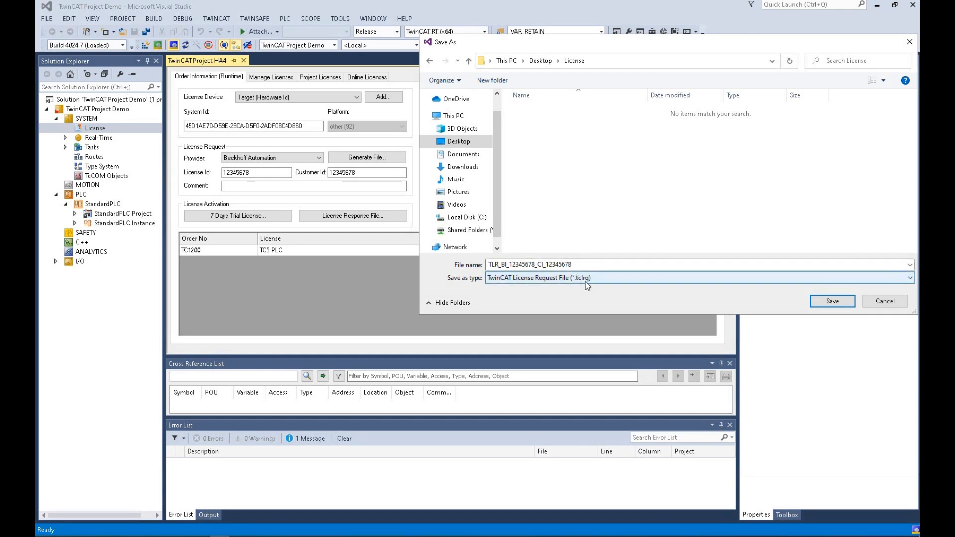
pyautogui.moveTo(832, 301)
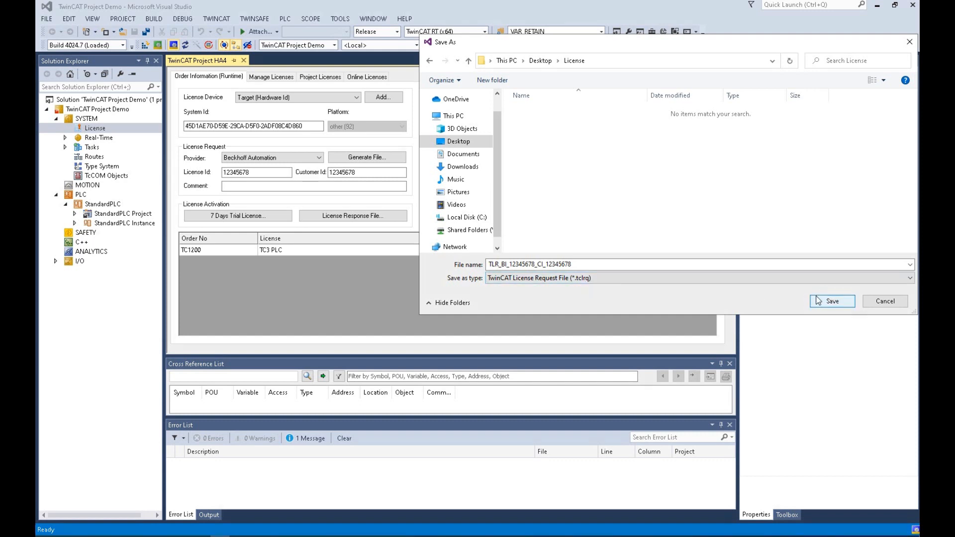
pyautogui.click(831, 301)
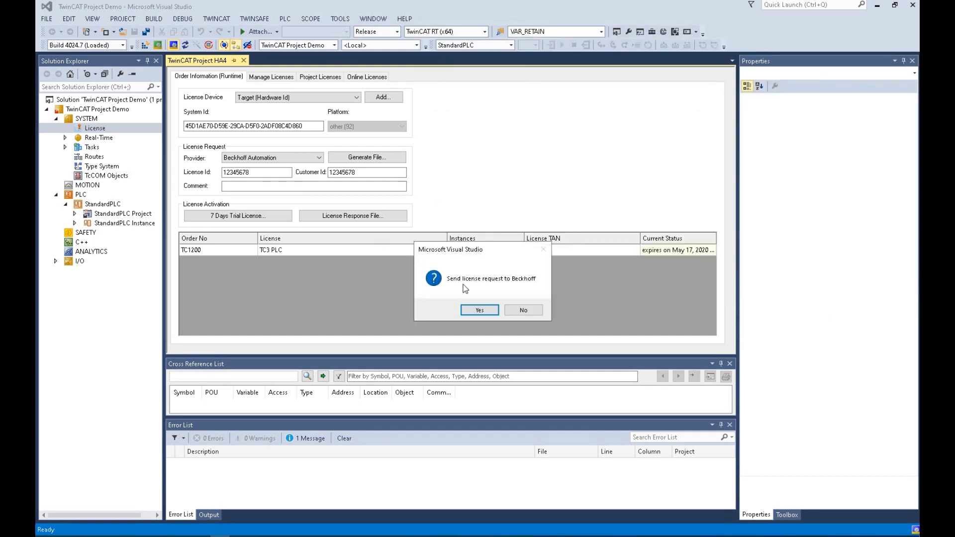
pyautogui.moveTo(515, 285)
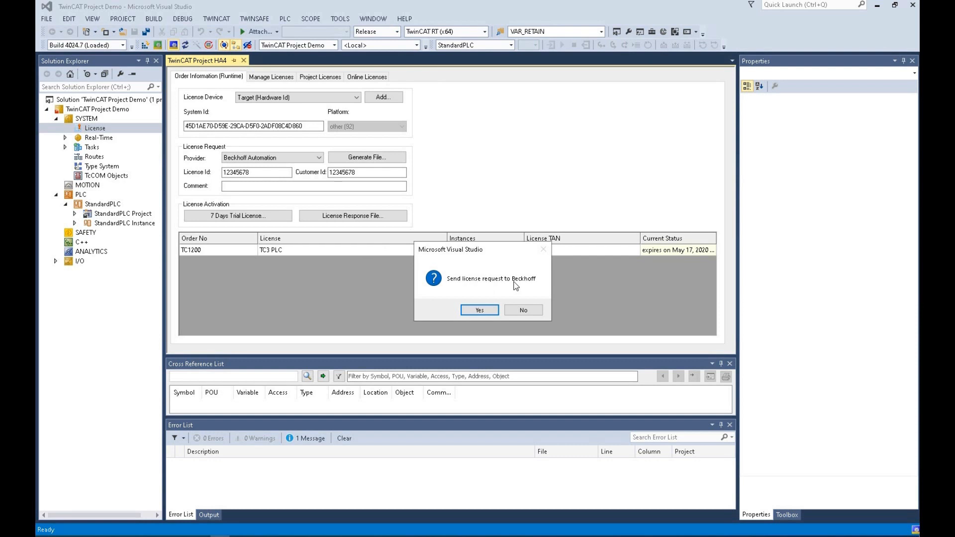
pyautogui.click(479, 310)
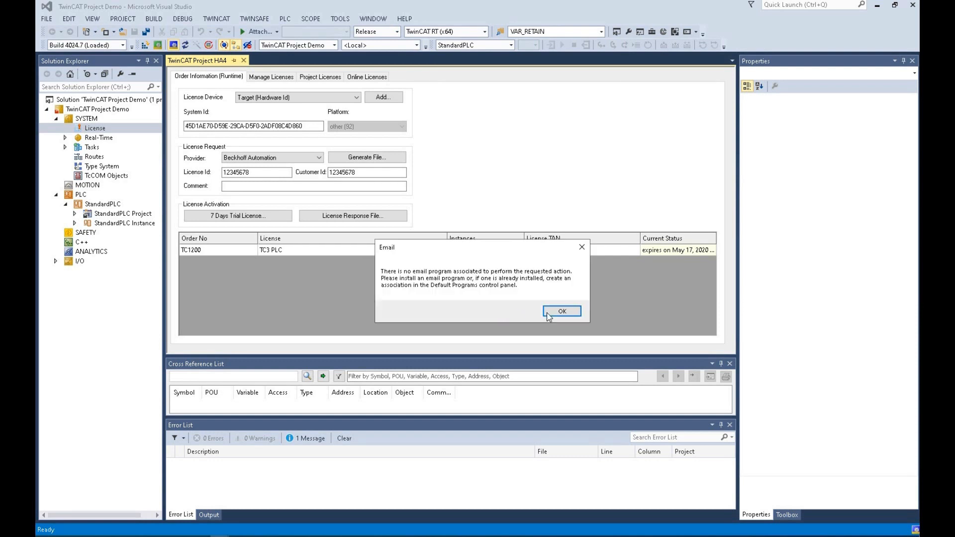
pyautogui.click(561, 311)
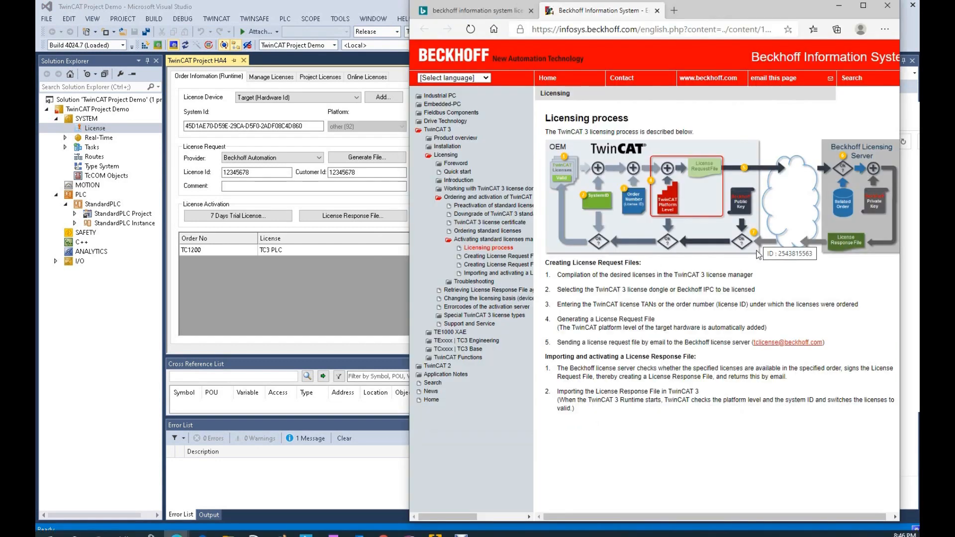
pyautogui.moveTo(478, 10)
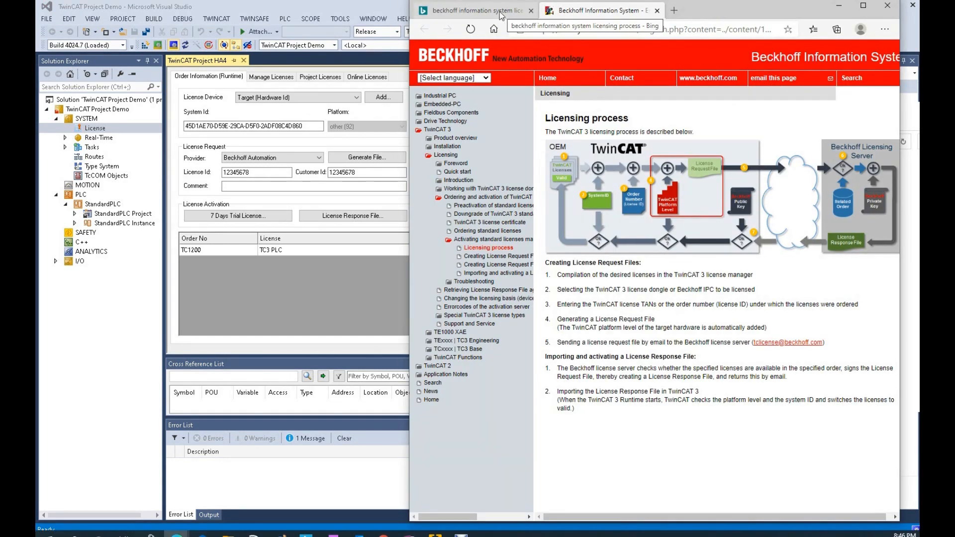
# Return from the Bing results tab to the Beckhoff Licensing process page.
pyautogui.click(475, 11)
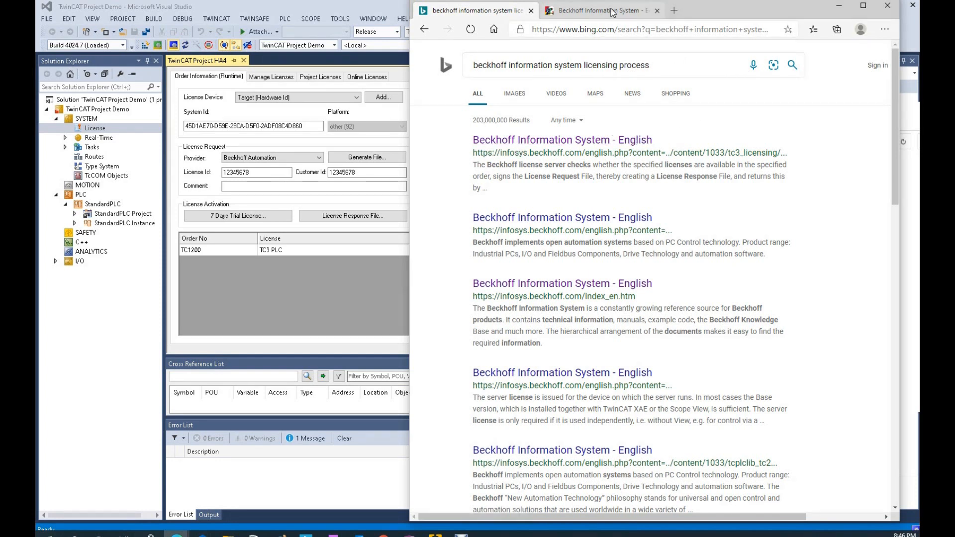
pyautogui.click(600, 10)
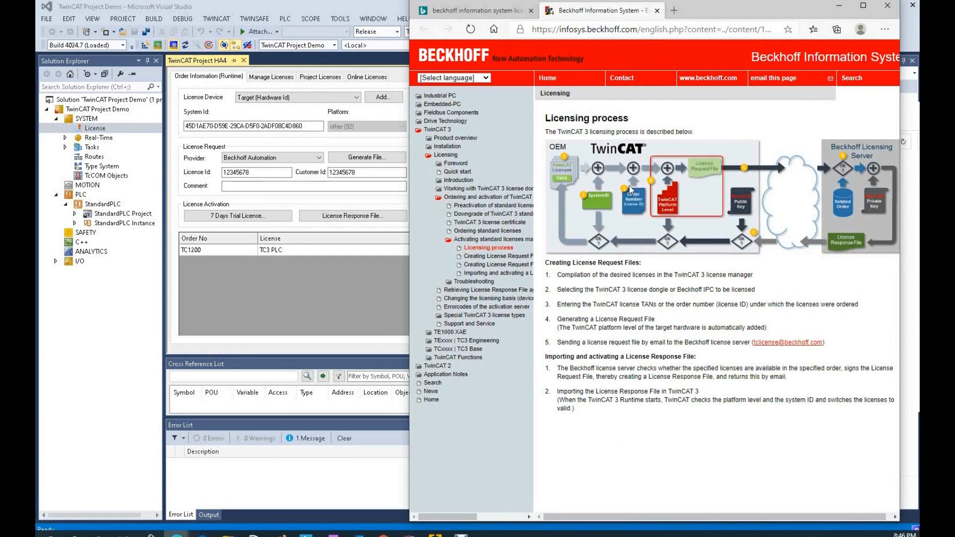
pyautogui.moveTo(620, 259)
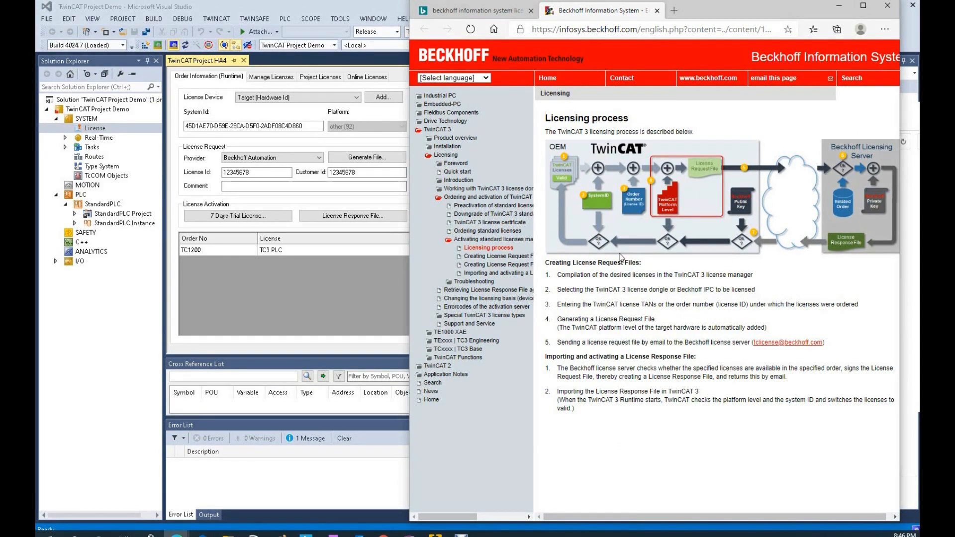
pyautogui.moveTo(538, 177)
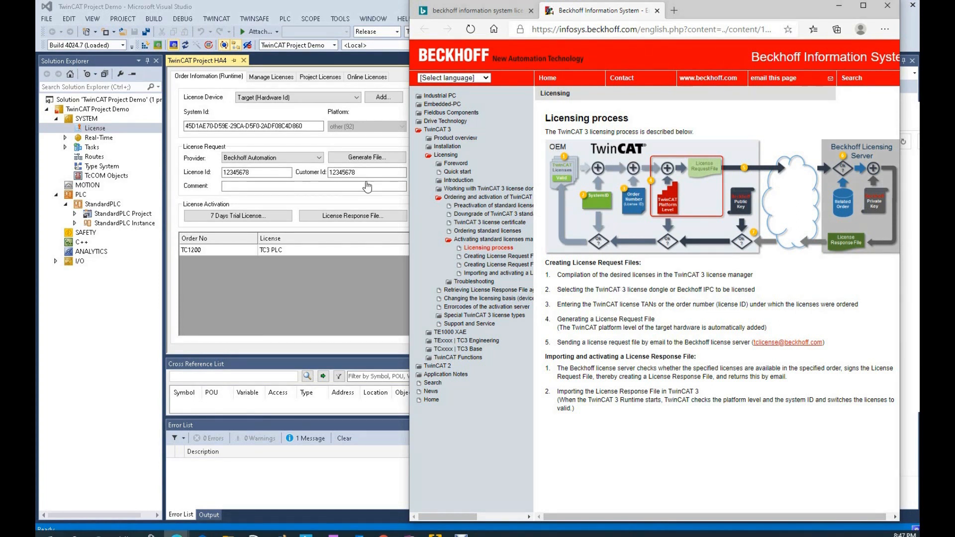
pyautogui.moveTo(613, 204)
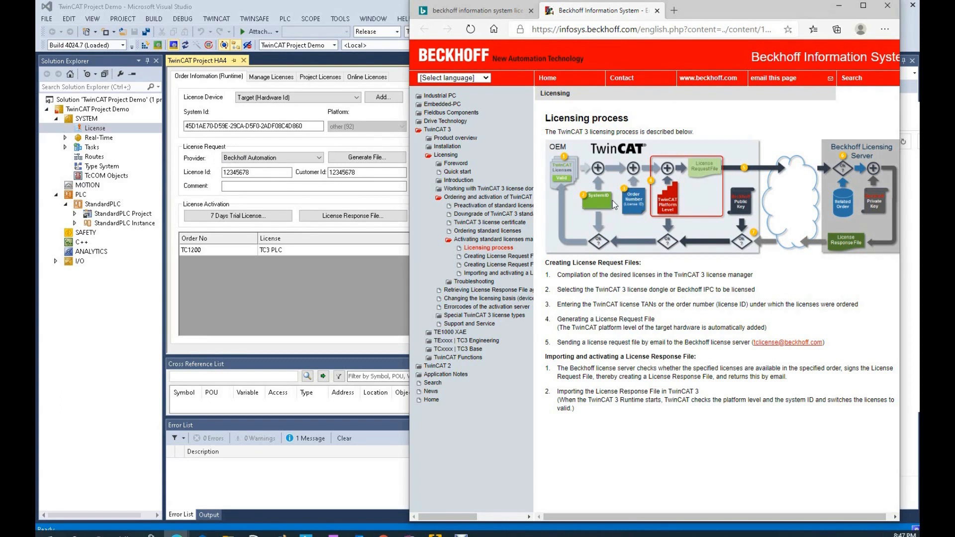
pyautogui.moveTo(634, 169)
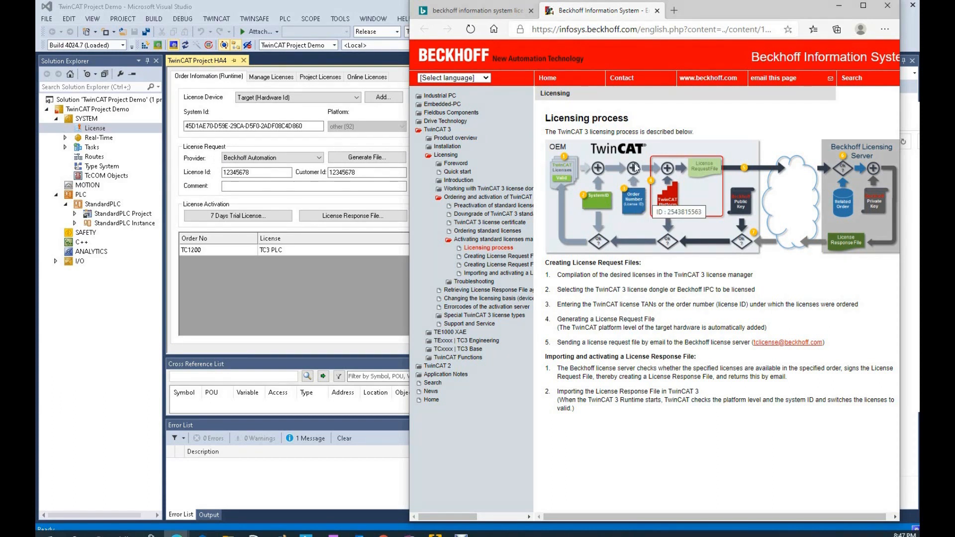
pyautogui.moveTo(642, 212)
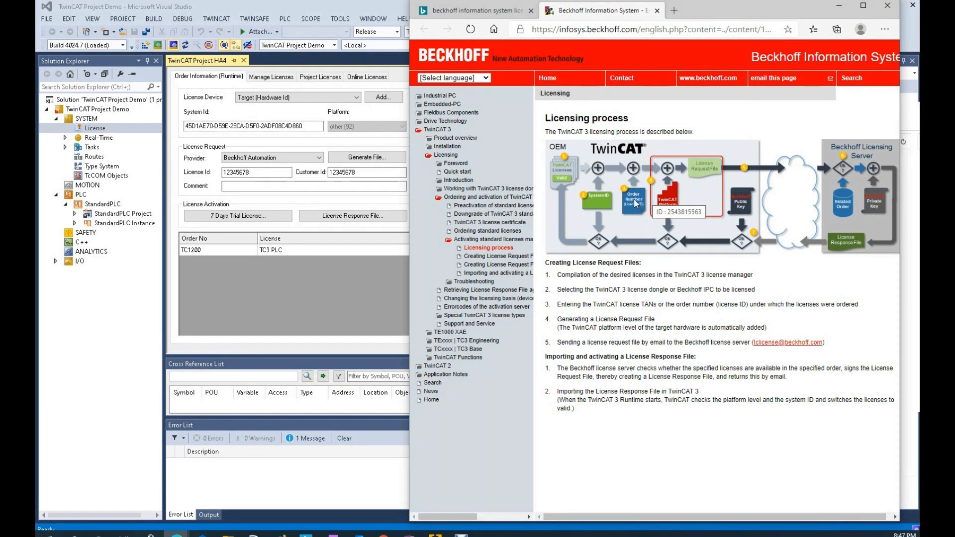
pyautogui.moveTo(274, 187)
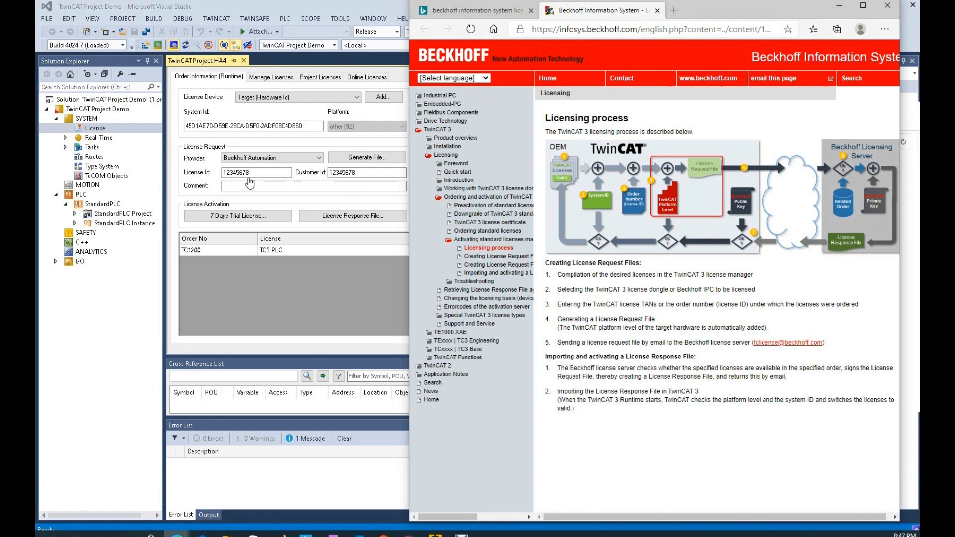
pyautogui.moveTo(349, 203)
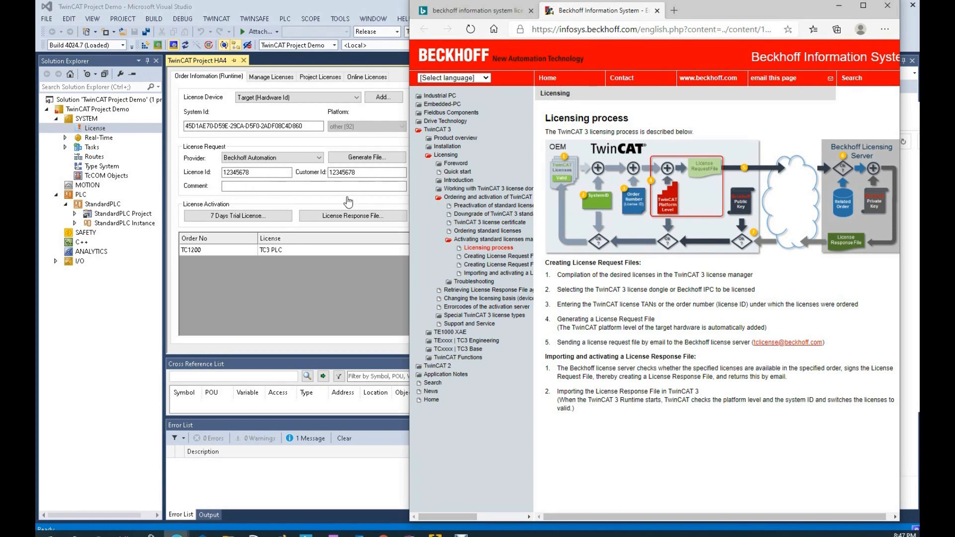
pyautogui.moveTo(488, 236)
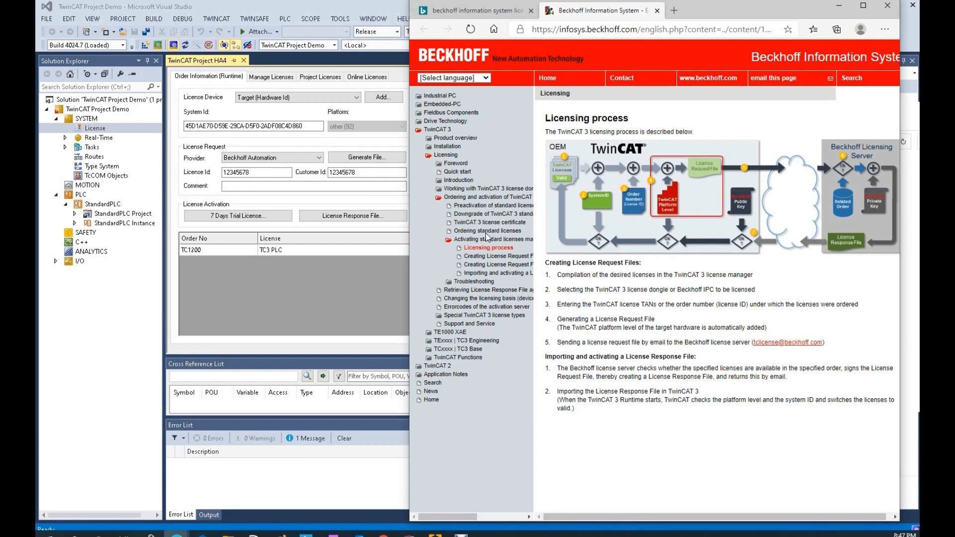
pyautogui.moveTo(699, 179)
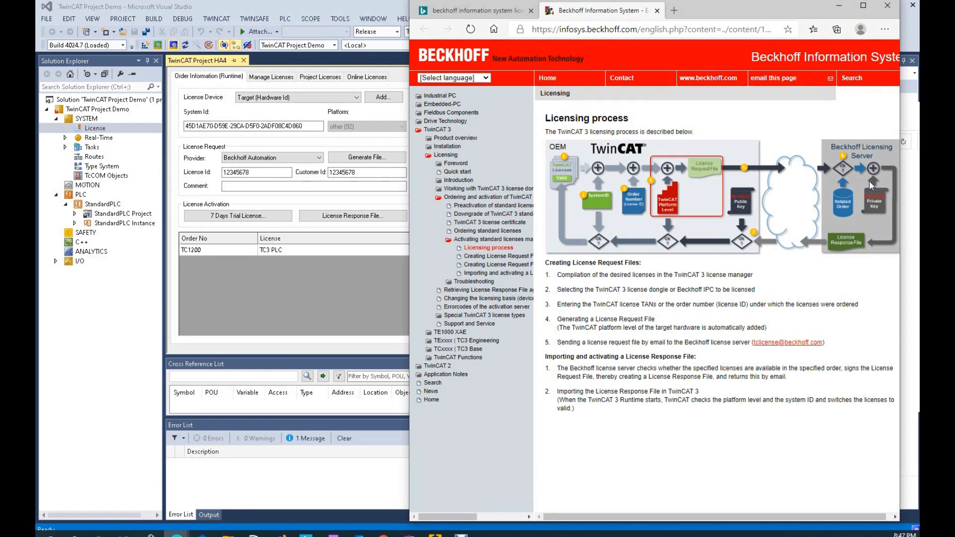
pyautogui.moveTo(839, 155)
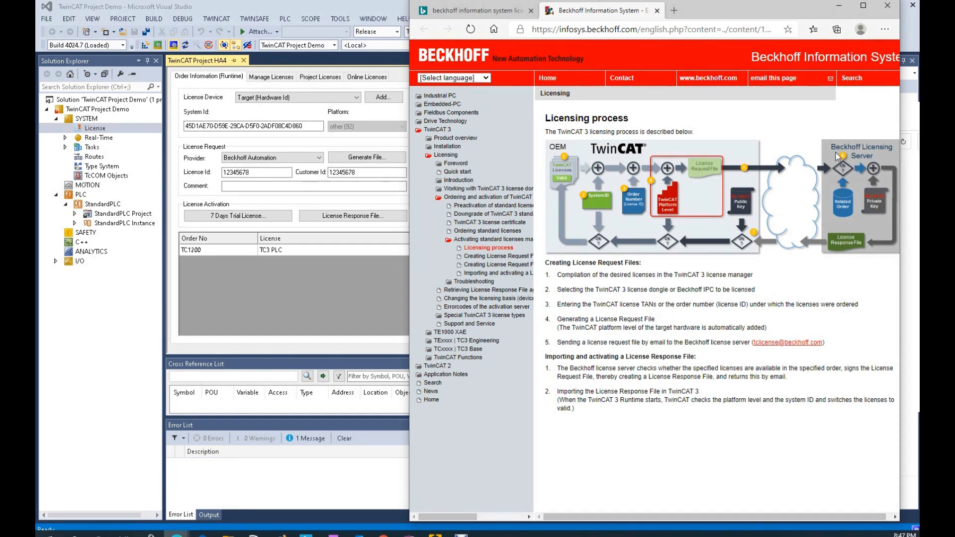
pyautogui.moveTo(838, 340)
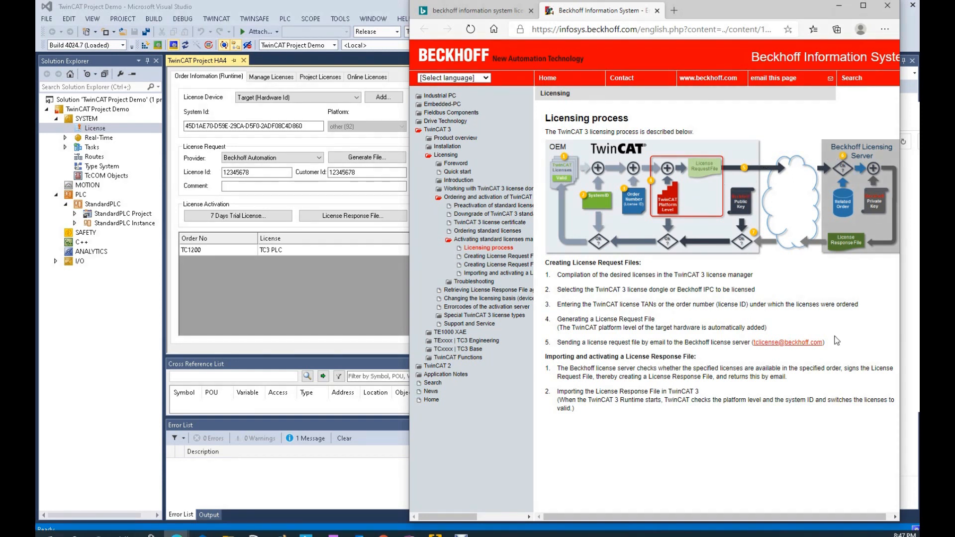
pyautogui.moveTo(758, 353)
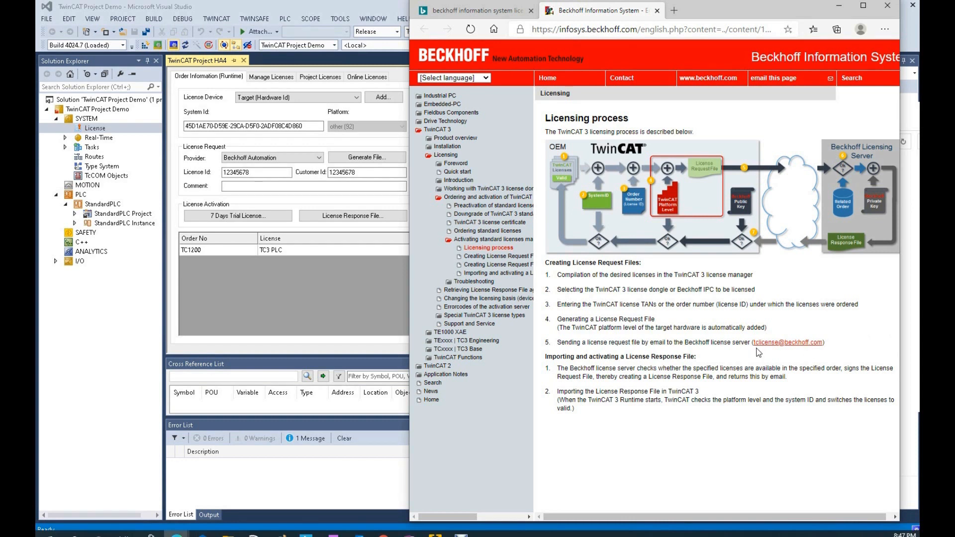
pyautogui.moveTo(815, 353)
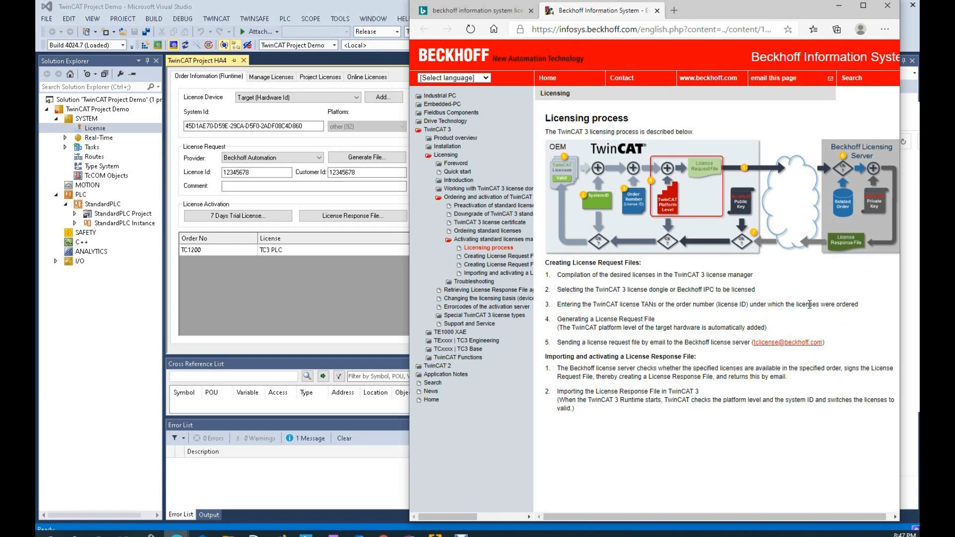
pyautogui.moveTo(814, 342)
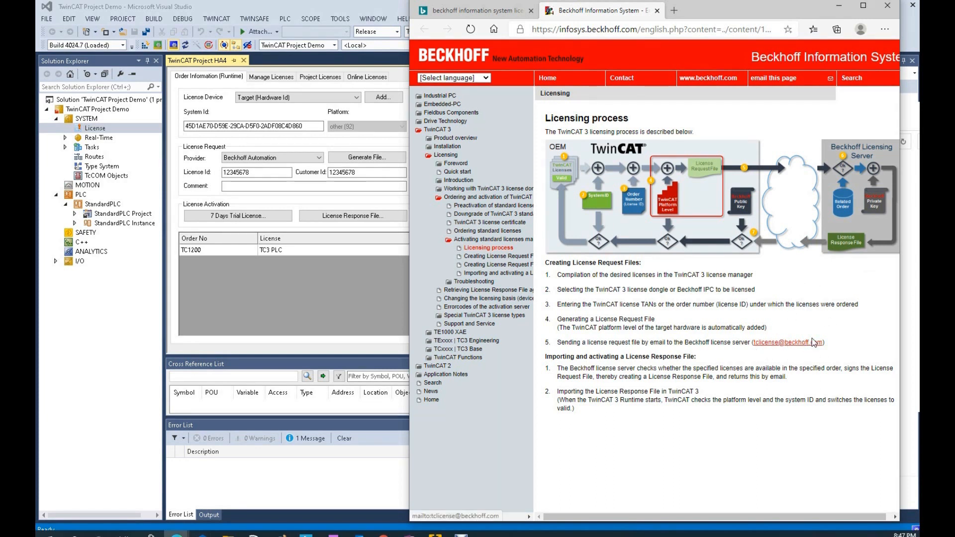
pyautogui.moveTo(876, 302)
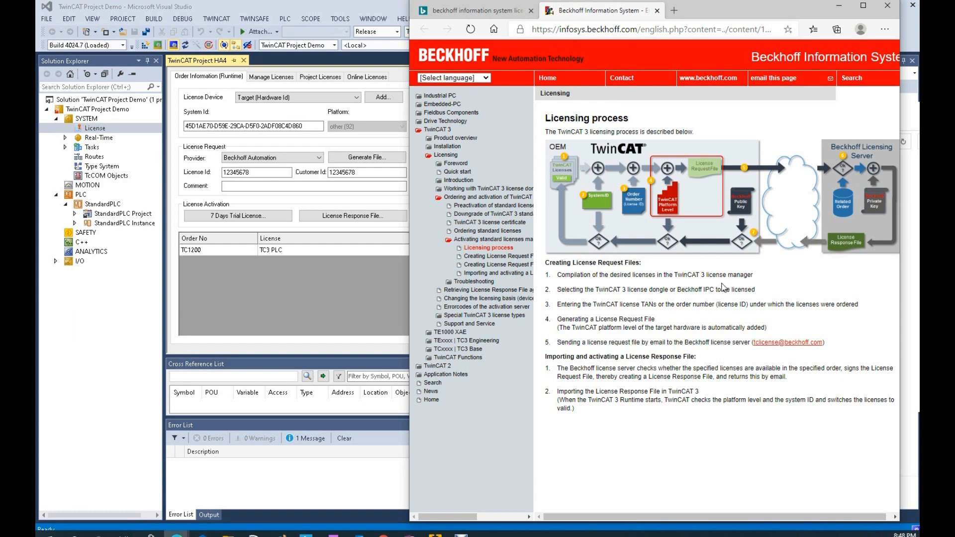
pyautogui.moveTo(846, 250)
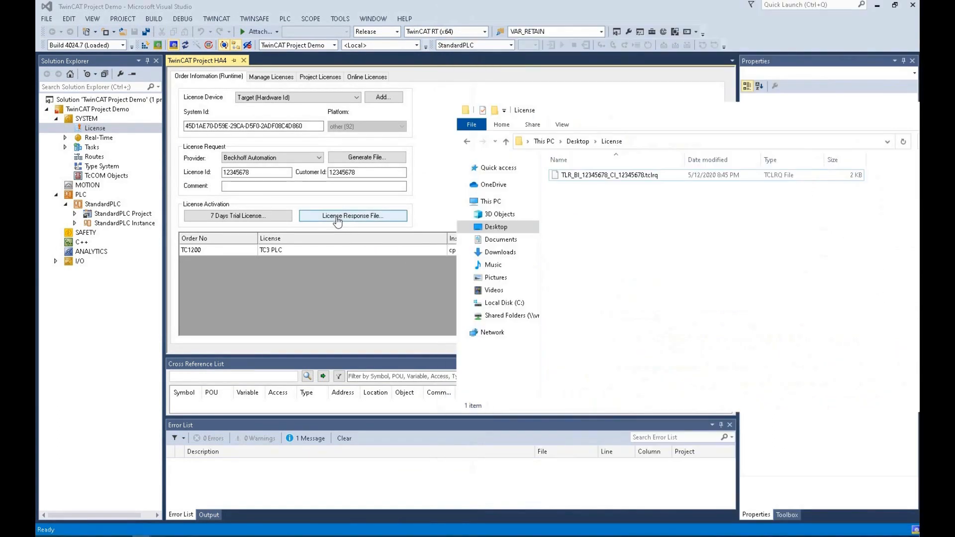
# Start loading a license response file from the TwinCAT License page.
pyautogui.click(353, 215)
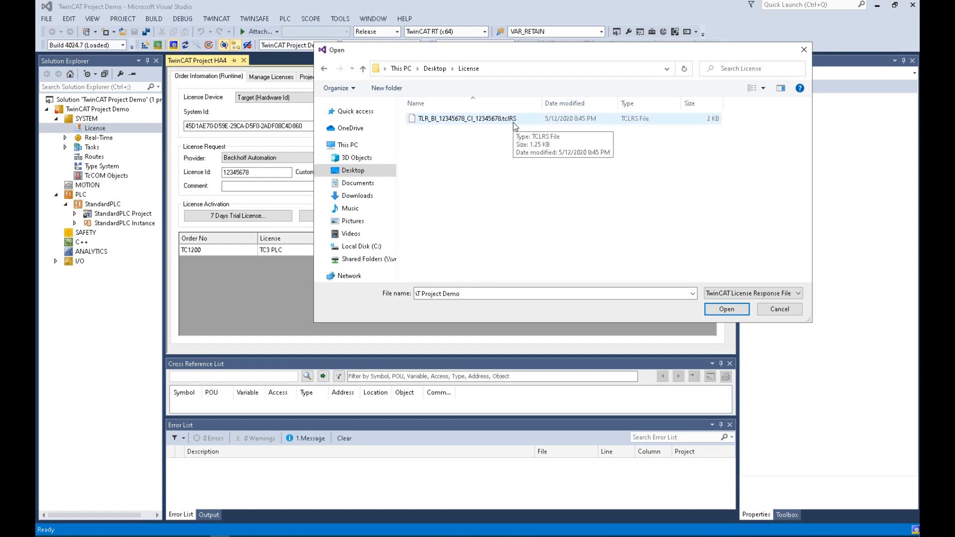
pyautogui.moveTo(527, 128)
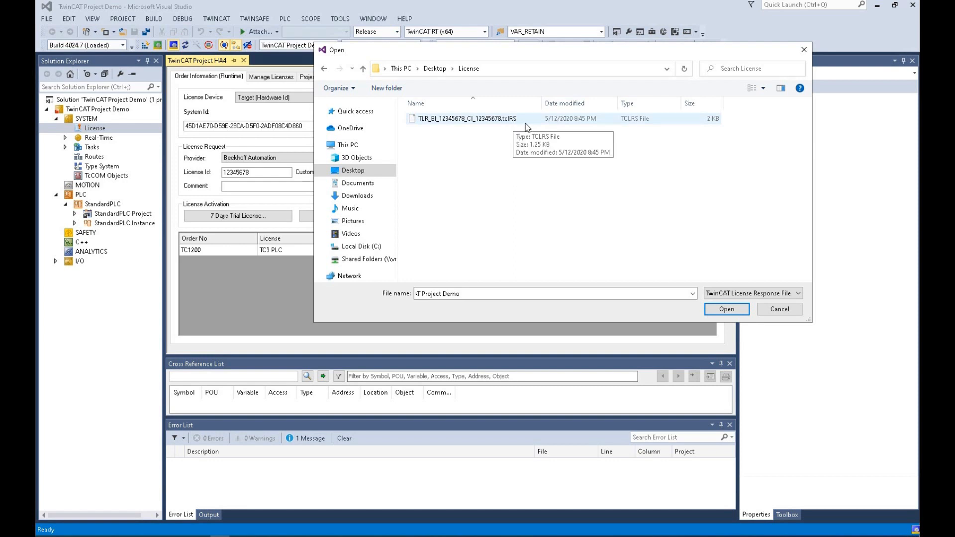
pyautogui.moveTo(507, 132)
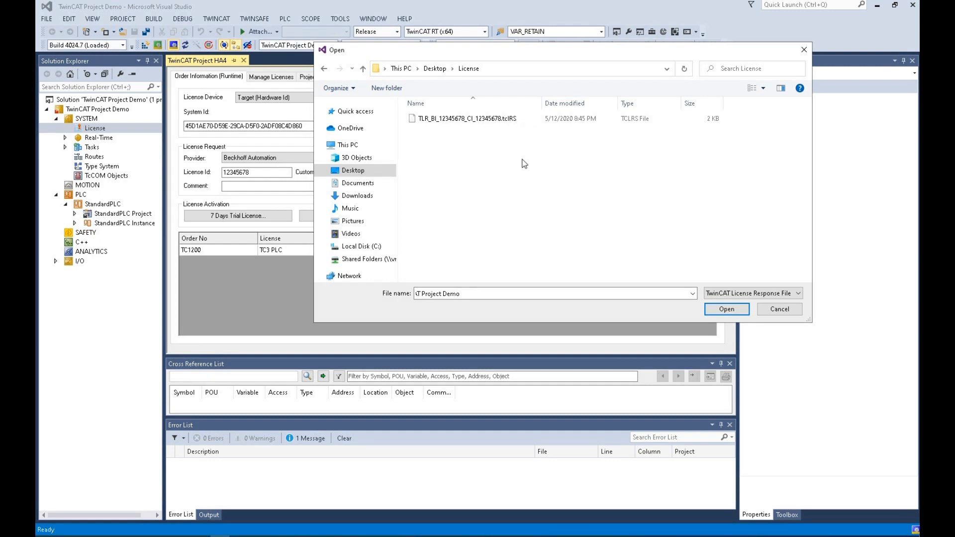
pyautogui.moveTo(584, 206)
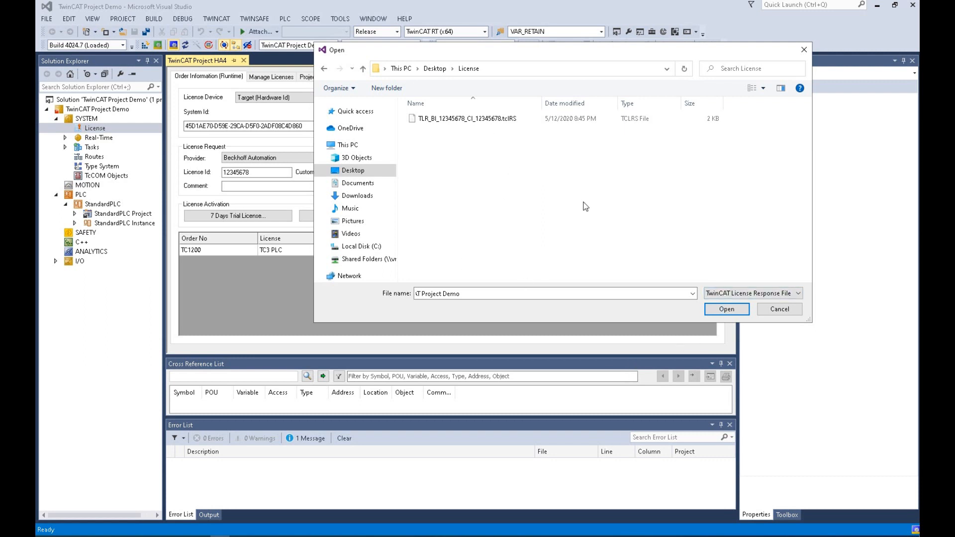
# Select TLR_BI_12345678_CI_12345678.tclrs in the Desktop\License folder.
pyautogui.click(463, 119)
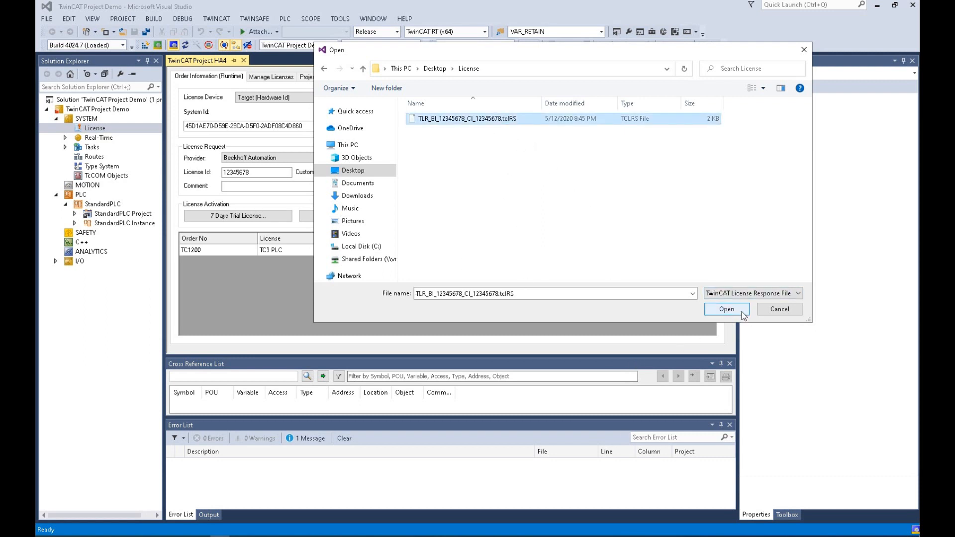
pyautogui.click(725, 310)
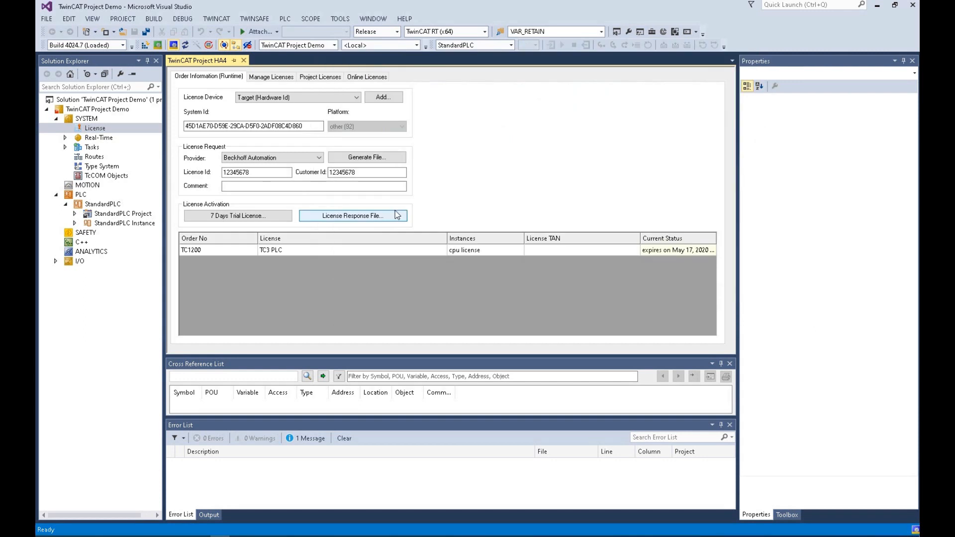
pyautogui.moveTo(401, 233)
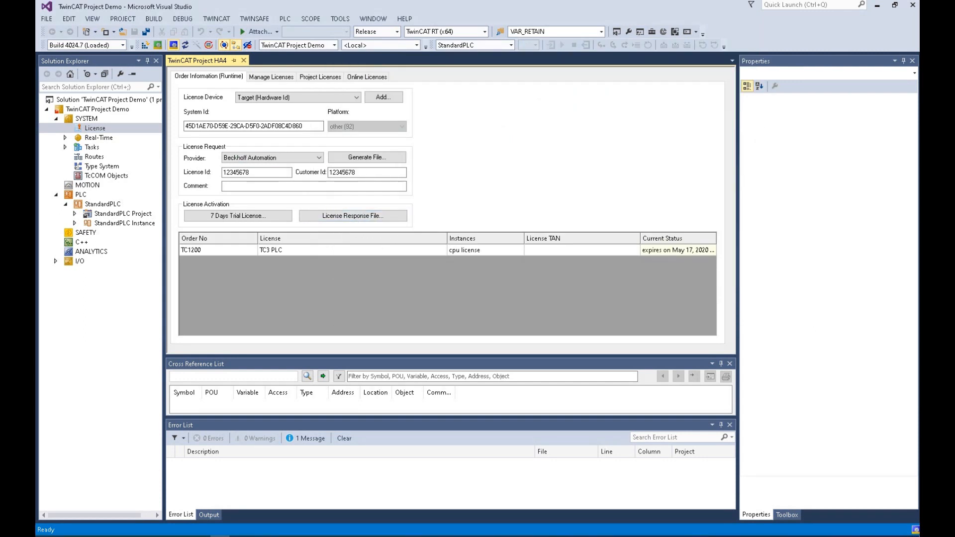
pyautogui.moveTo(325, 268)
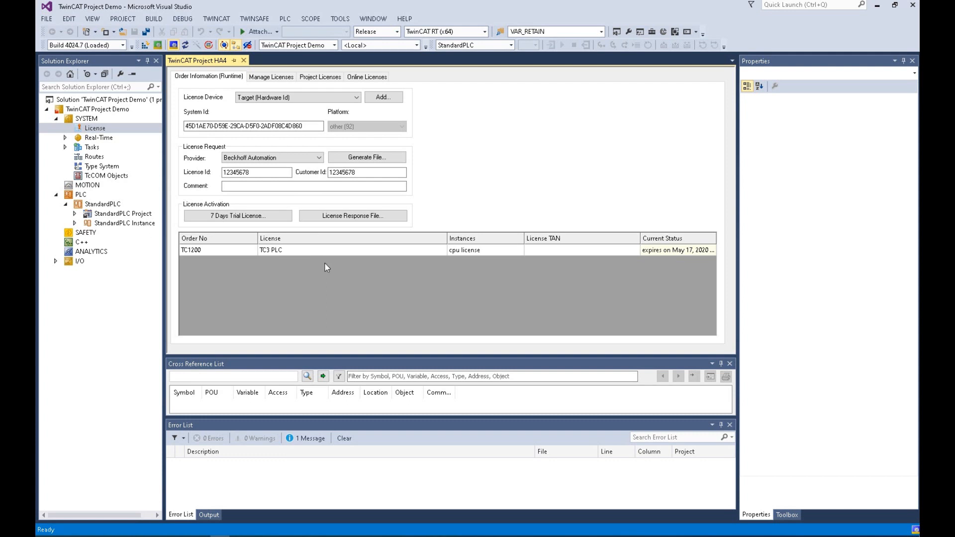
pyautogui.moveTo(373, 295)
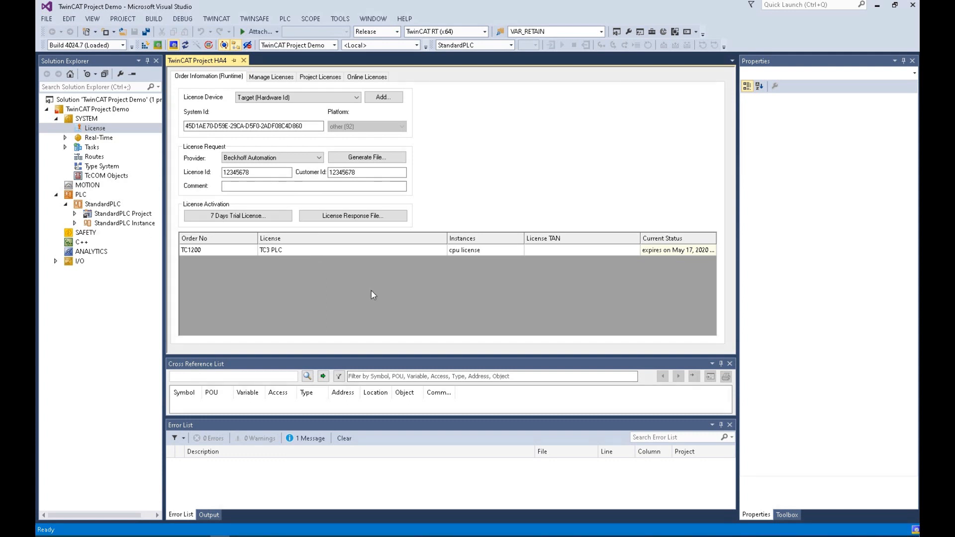
pyautogui.moveTo(683, 232)
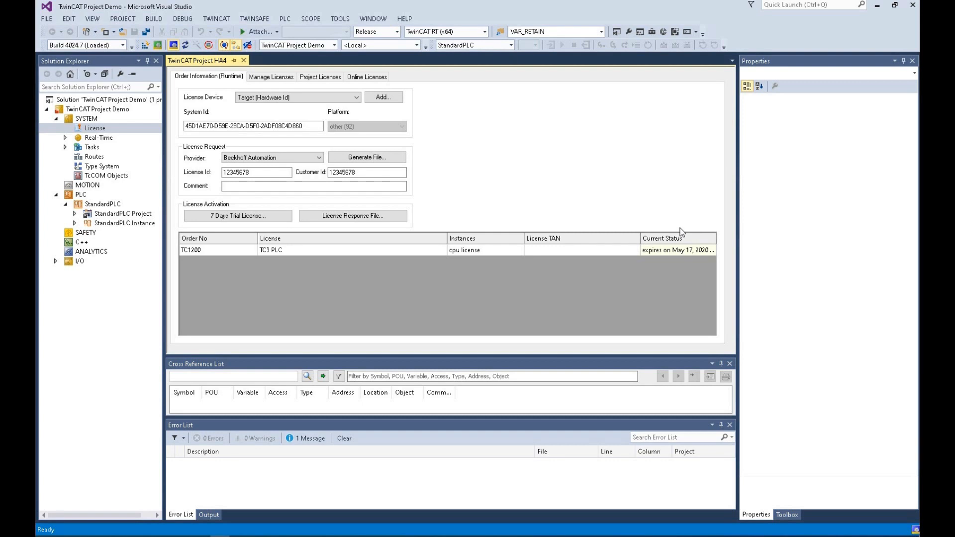
pyautogui.moveTo(687, 218)
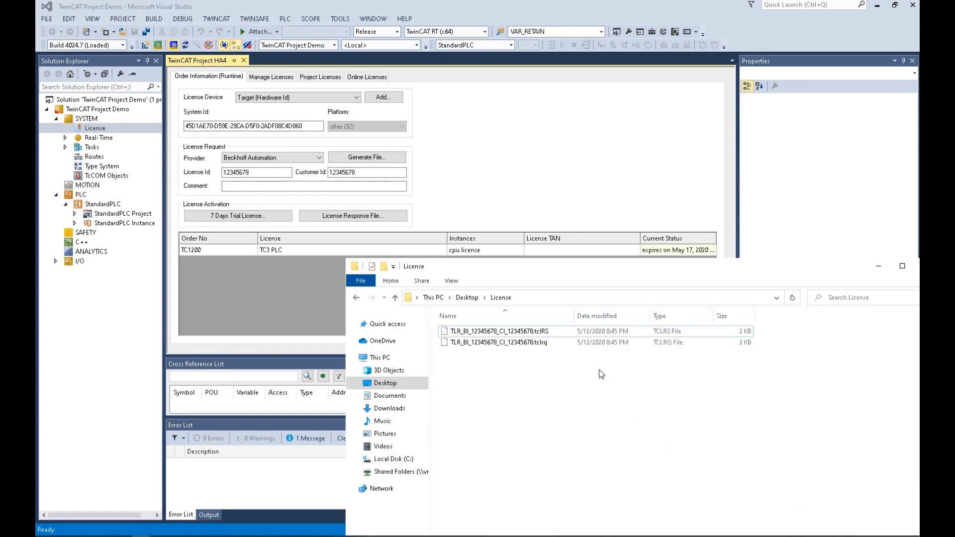
pyautogui.moveTo(542, 342)
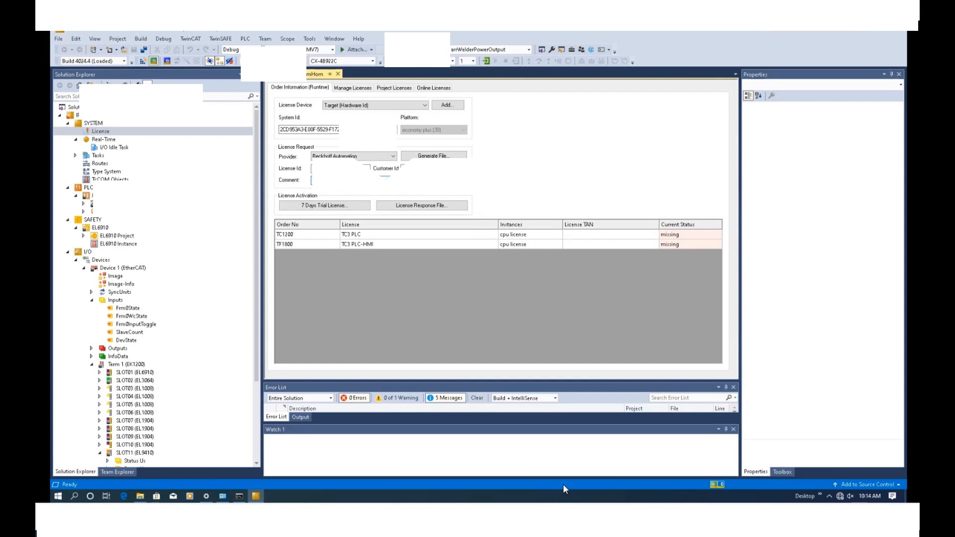
pyautogui.moveTo(900, 219)
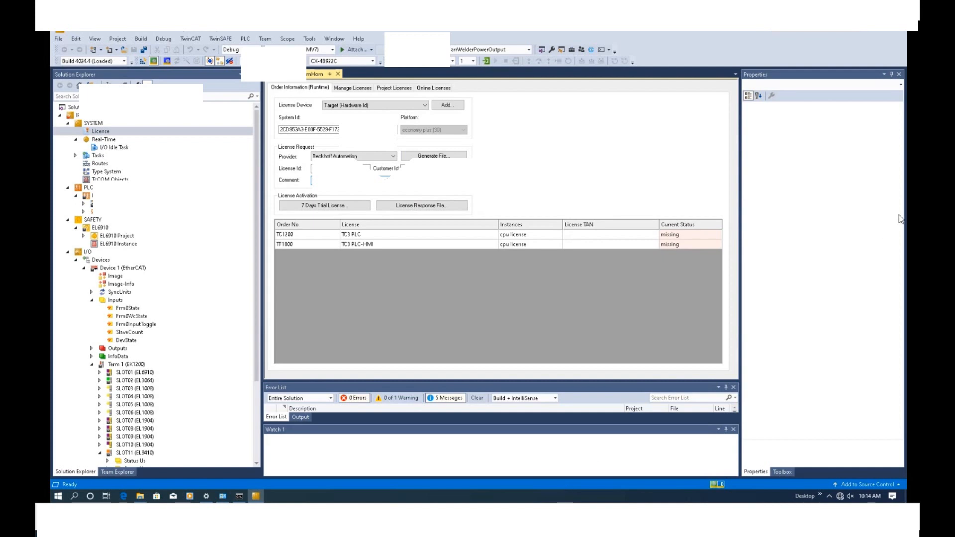
pyautogui.moveTo(705, 217)
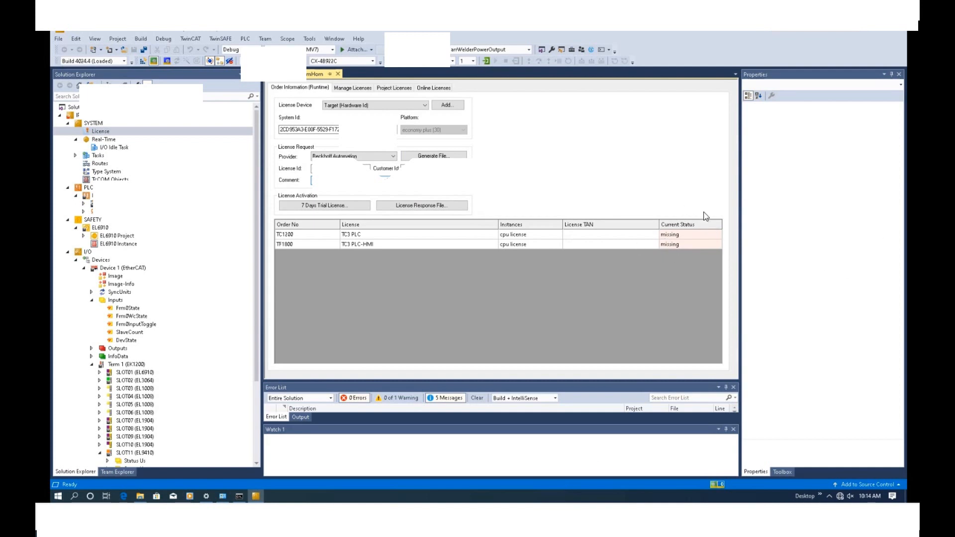
pyautogui.moveTo(687, 275)
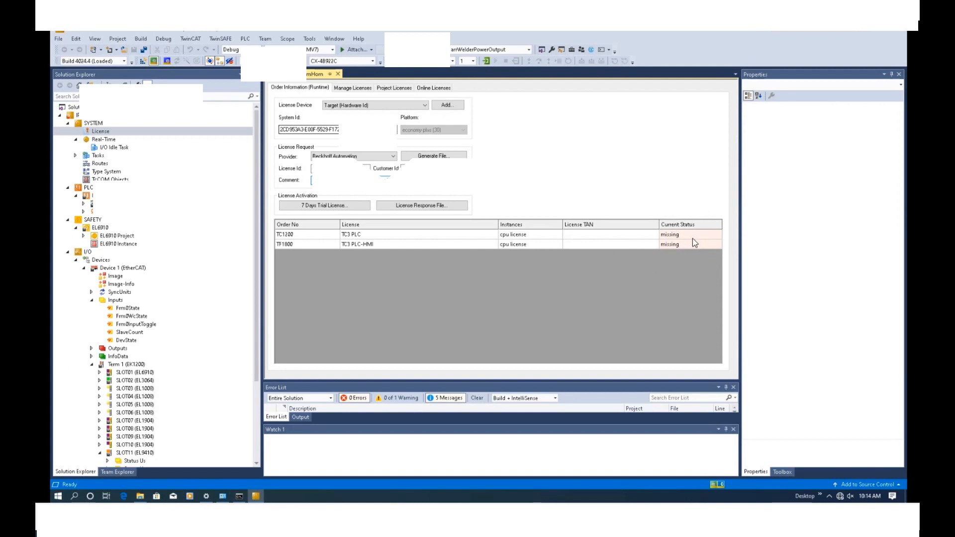
pyautogui.tripleClick(309, 130)
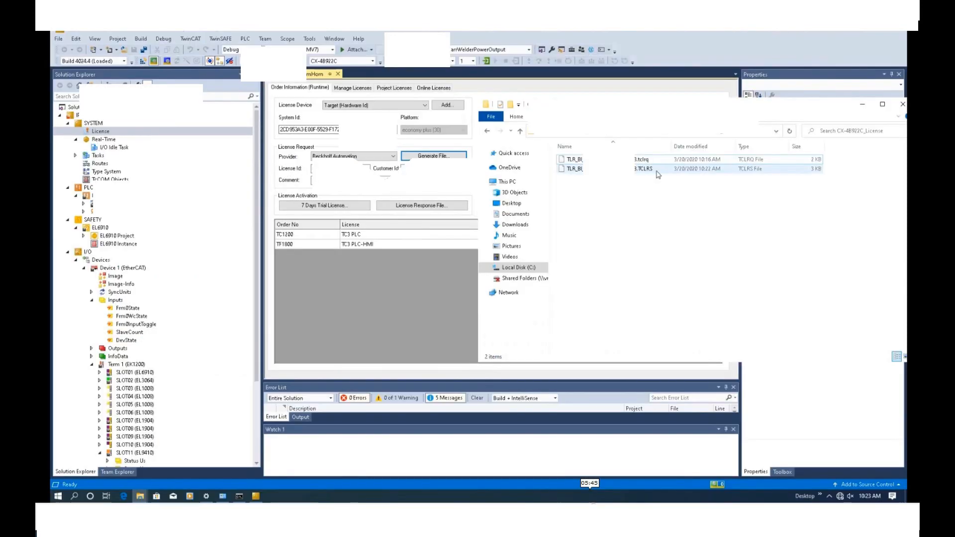
pyautogui.moveTo(648, 173)
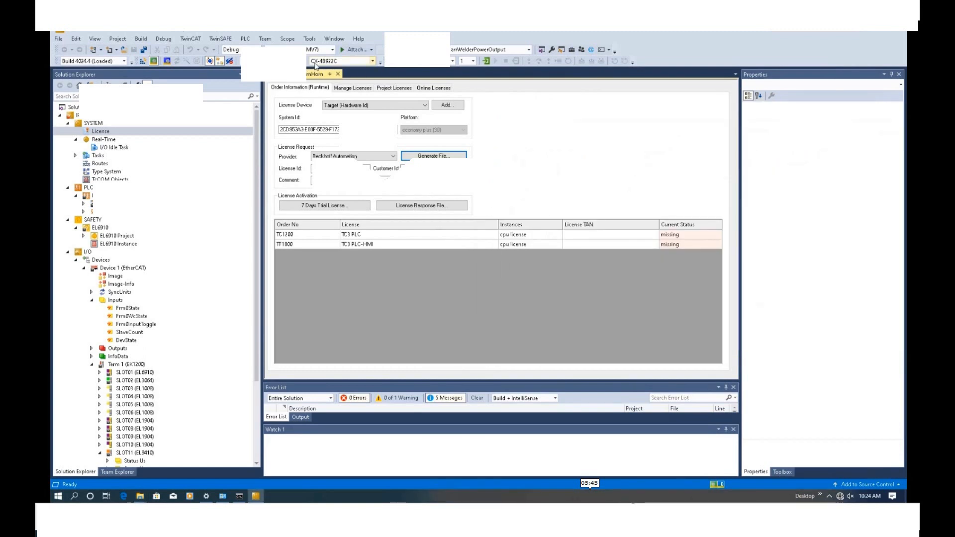
# Load the .tclrs license response file and acknowledge its registration message.
pyautogui.click(422, 205)
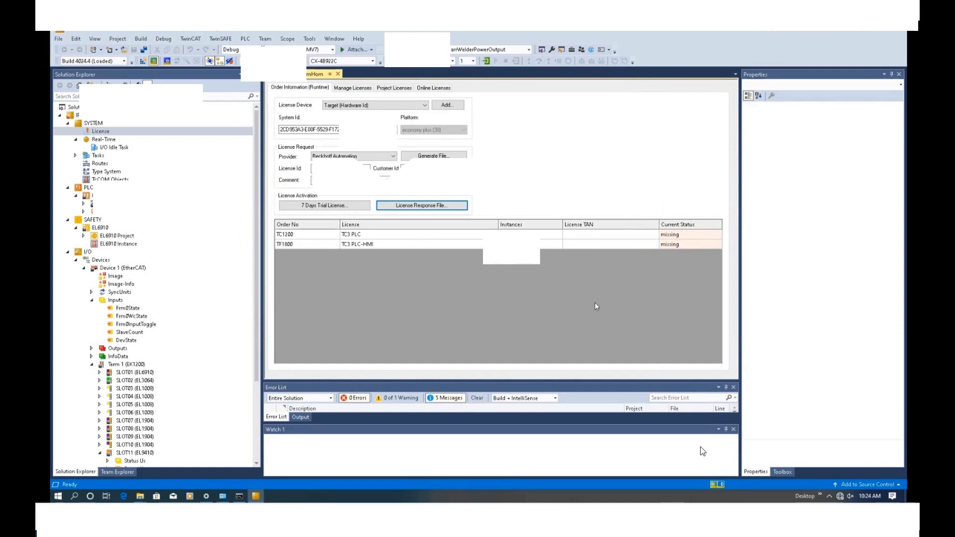
pyautogui.click(421, 206)
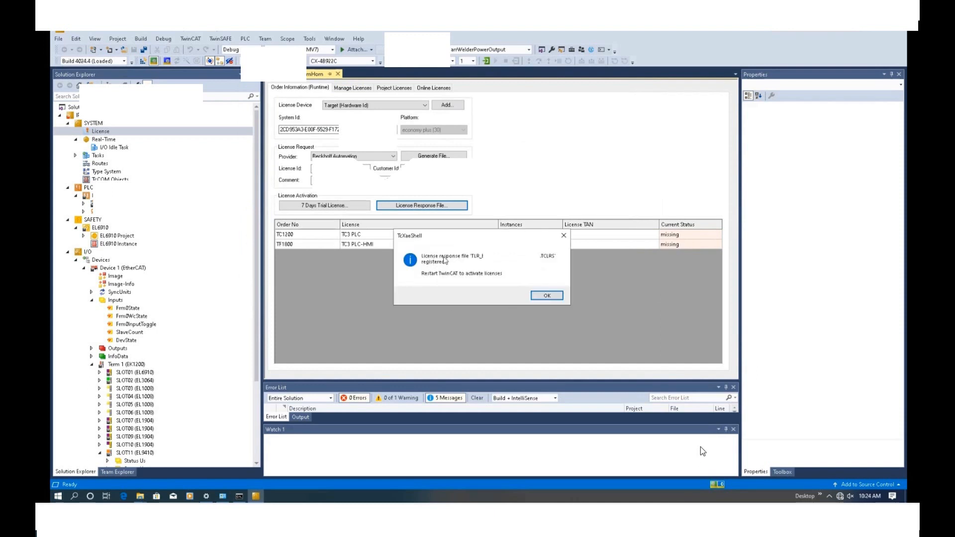
pyautogui.moveTo(435, 282)
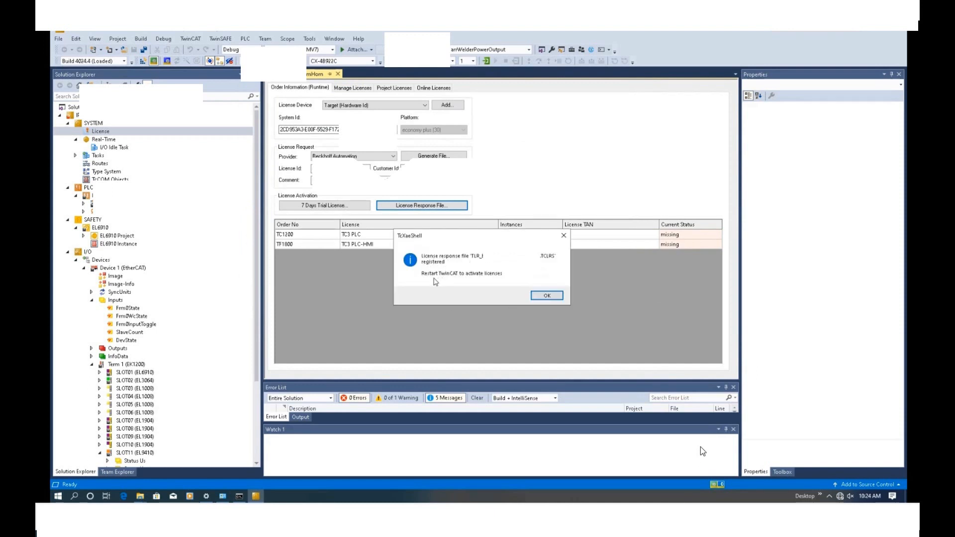
pyautogui.moveTo(480, 287)
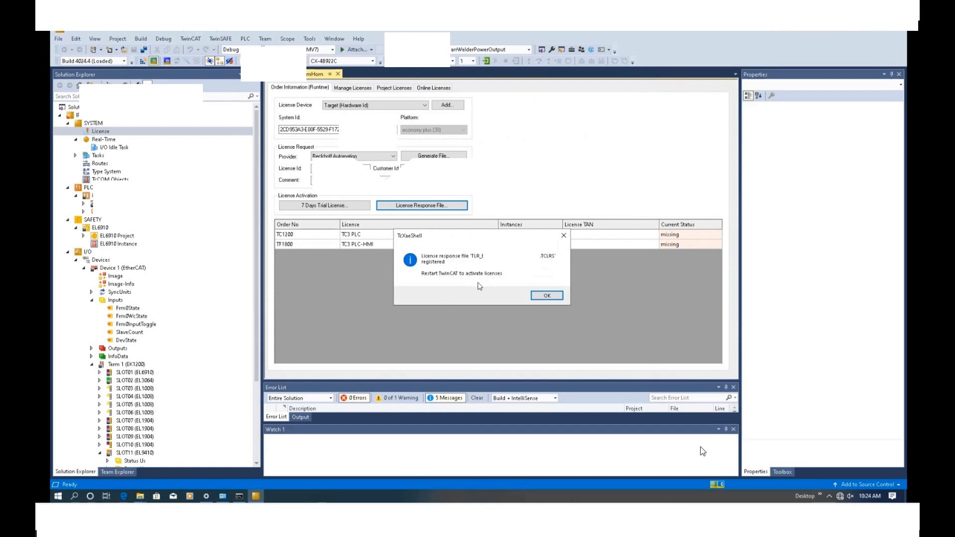
pyautogui.moveTo(475, 287)
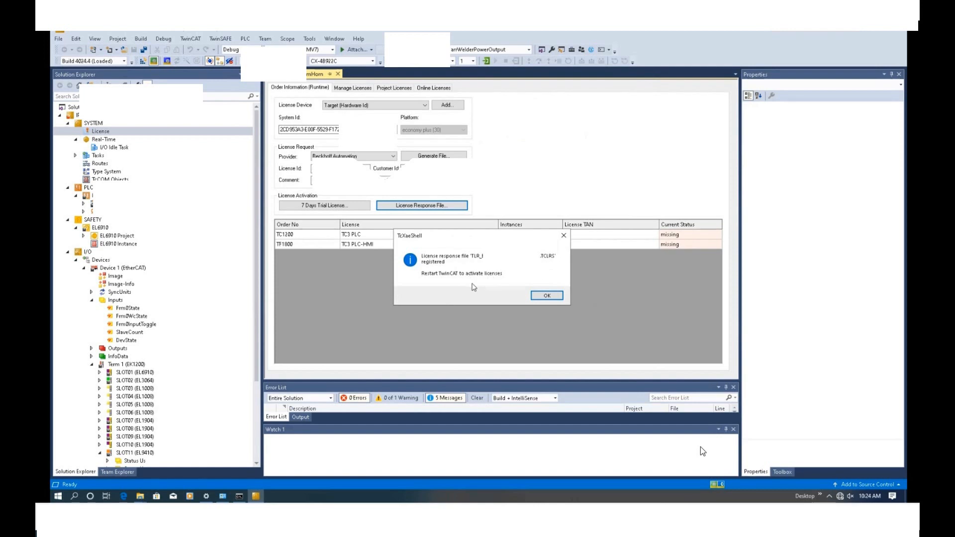
pyautogui.click(546, 296)
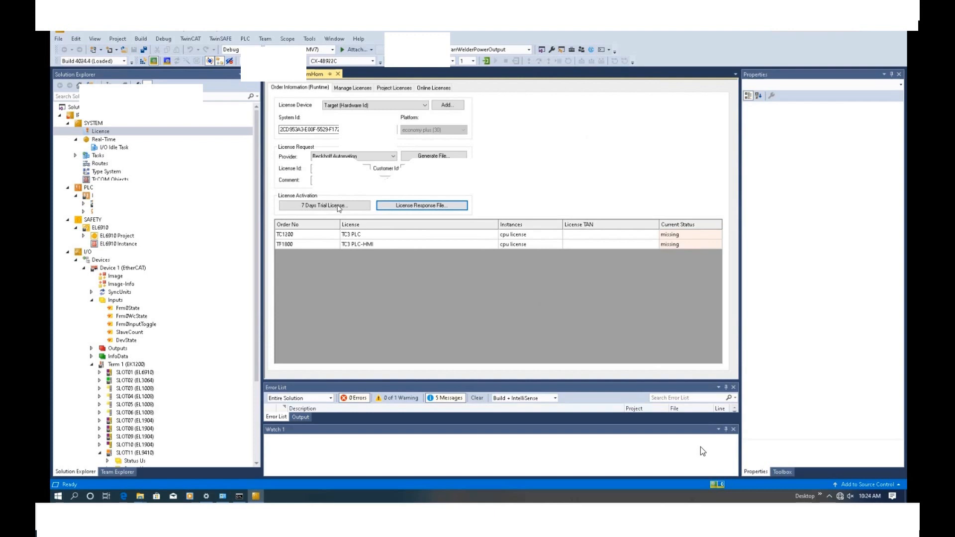
pyautogui.moveTo(152, 75)
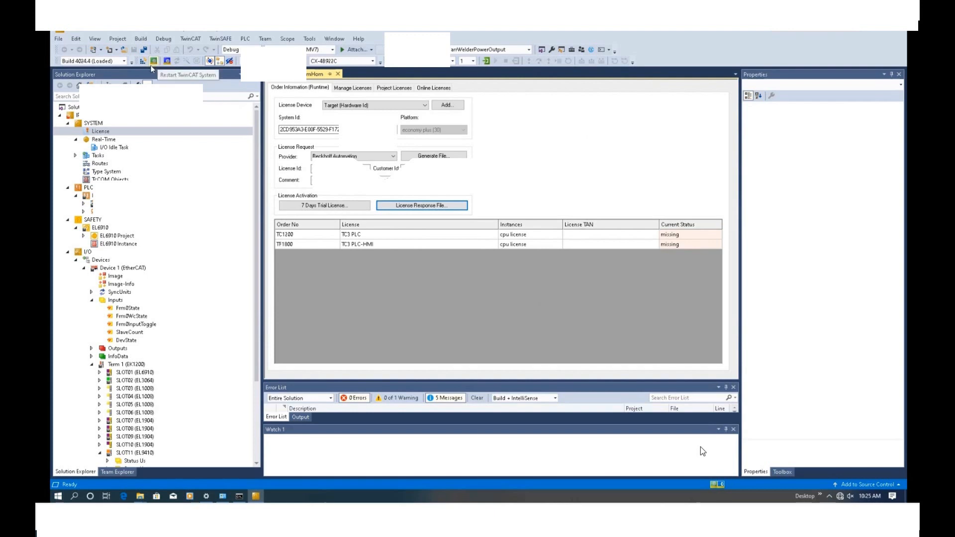
pyautogui.moveTo(165, 62)
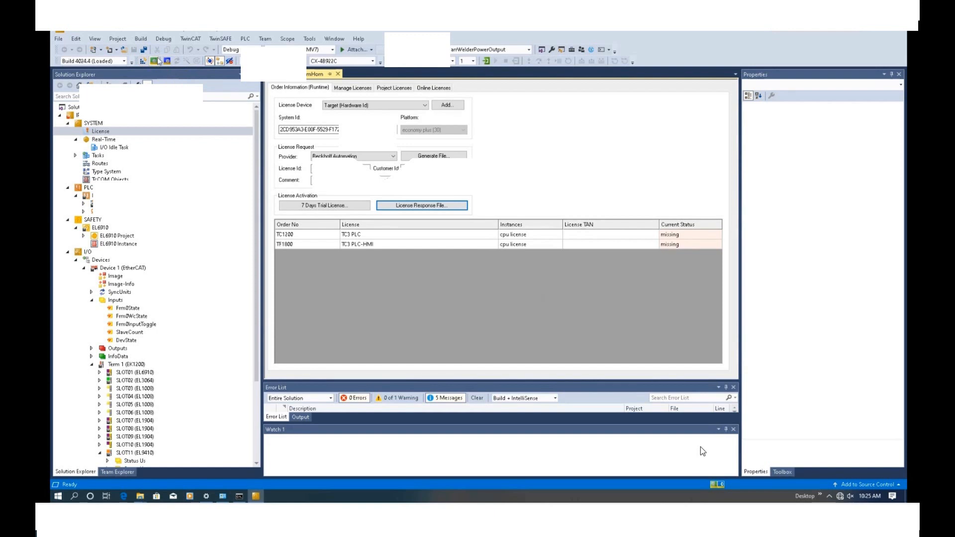
# Restart TwinCAT in Config Mode, confirming and answering the Load I/O Devices prompt.
pyautogui.click(161, 60)
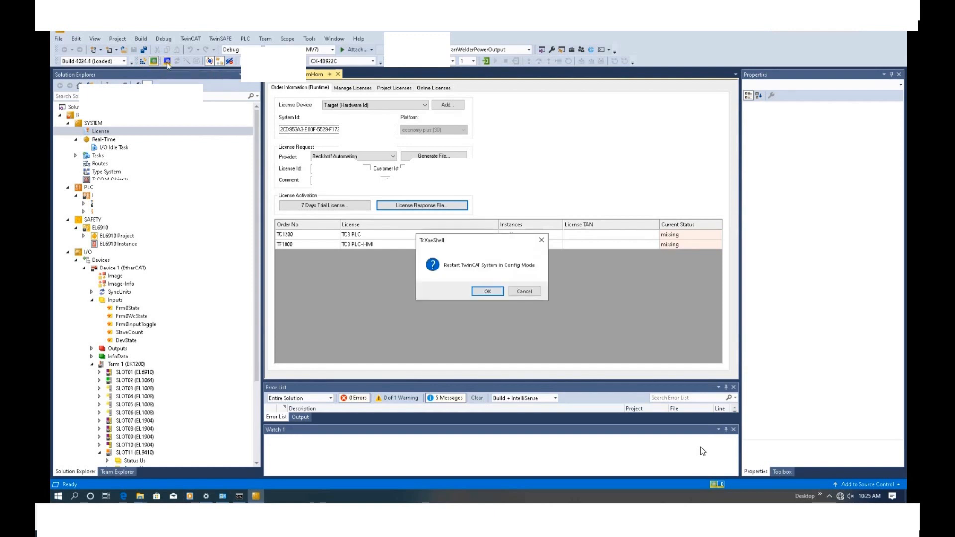
pyautogui.click(487, 291)
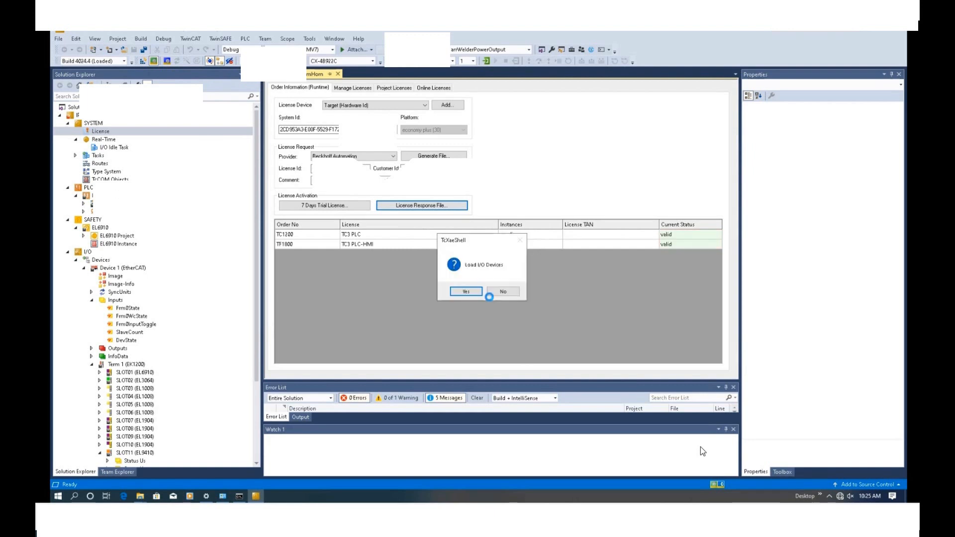
pyautogui.click(466, 291)
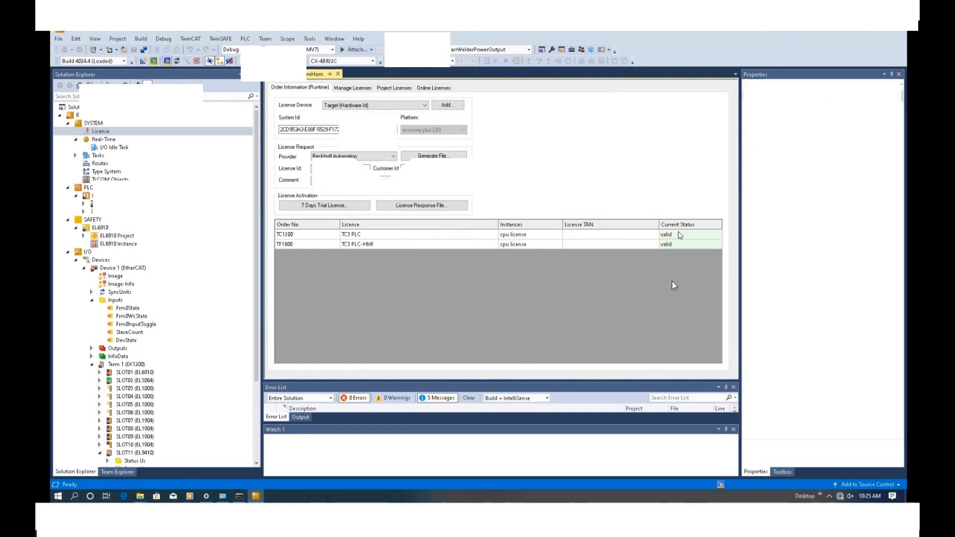
pyautogui.moveTo(687, 279)
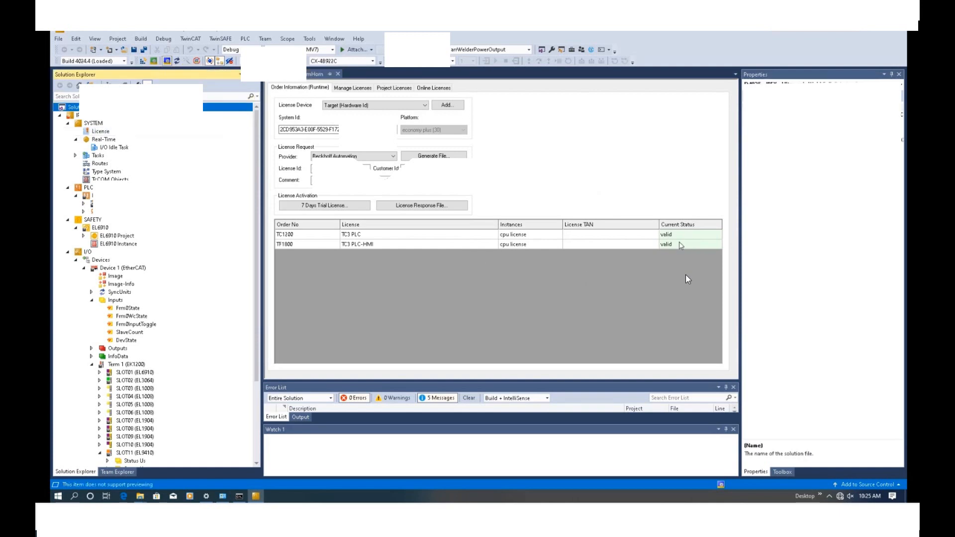
pyautogui.moveTo(527, 206)
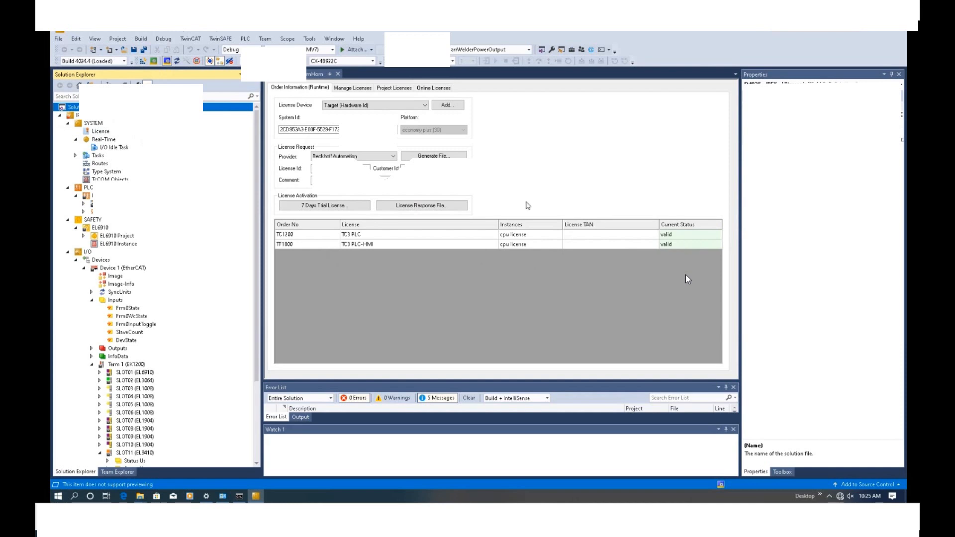
pyautogui.click(434, 88)
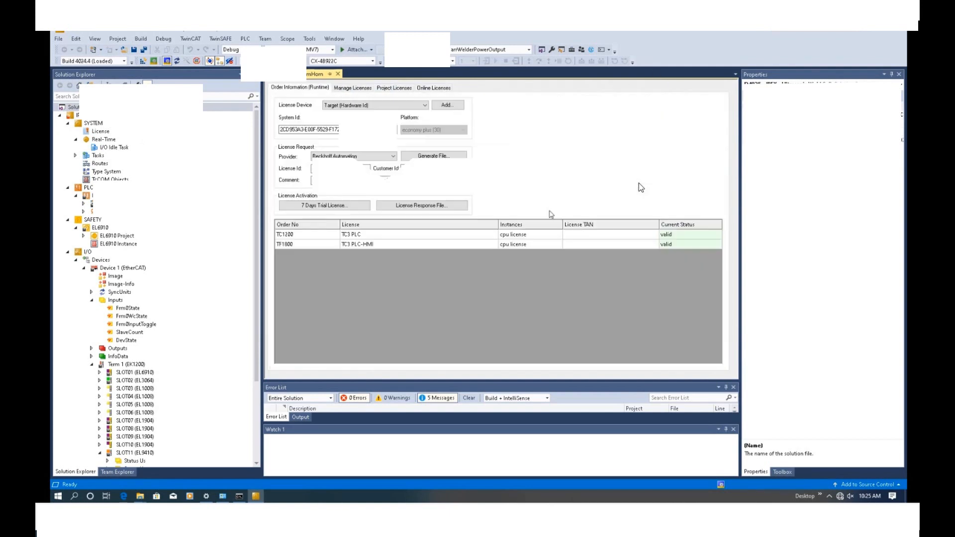
pyautogui.moveTo(649, 277)
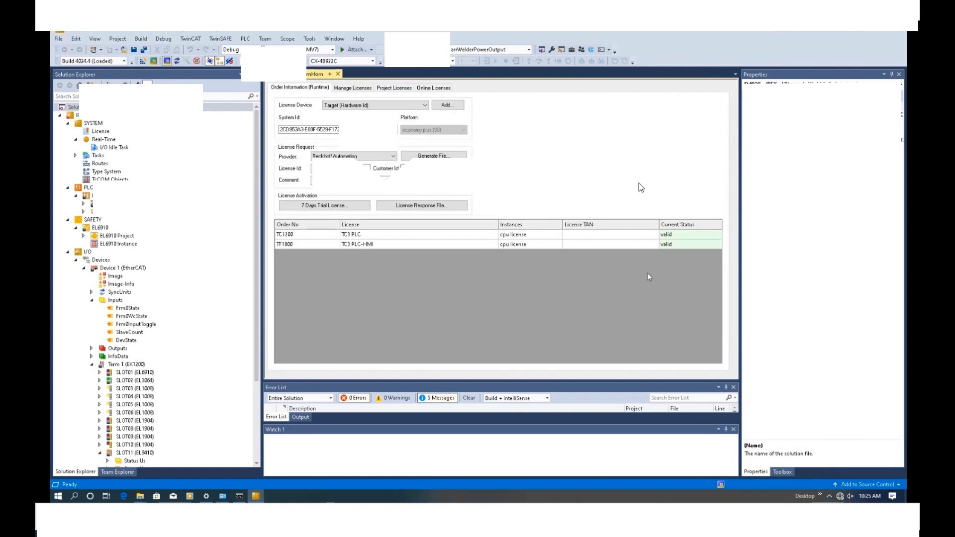